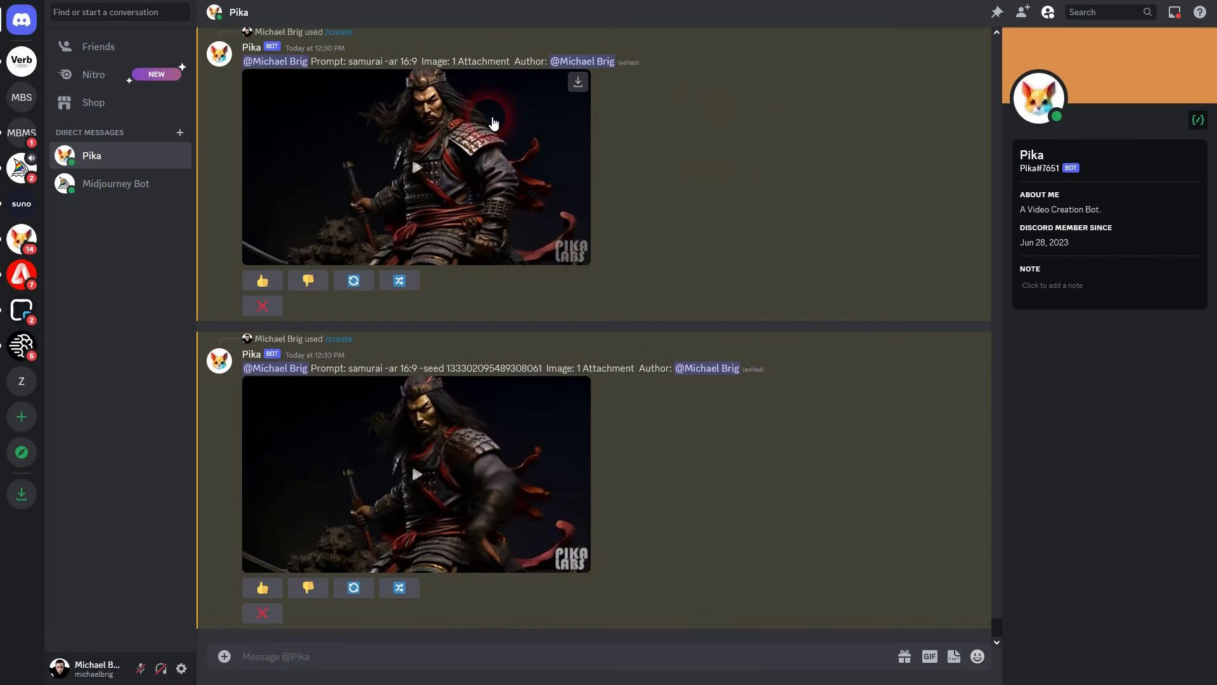
Play the original samurai clip and then its seeded variation in the Pika DM
left_click(416, 167)
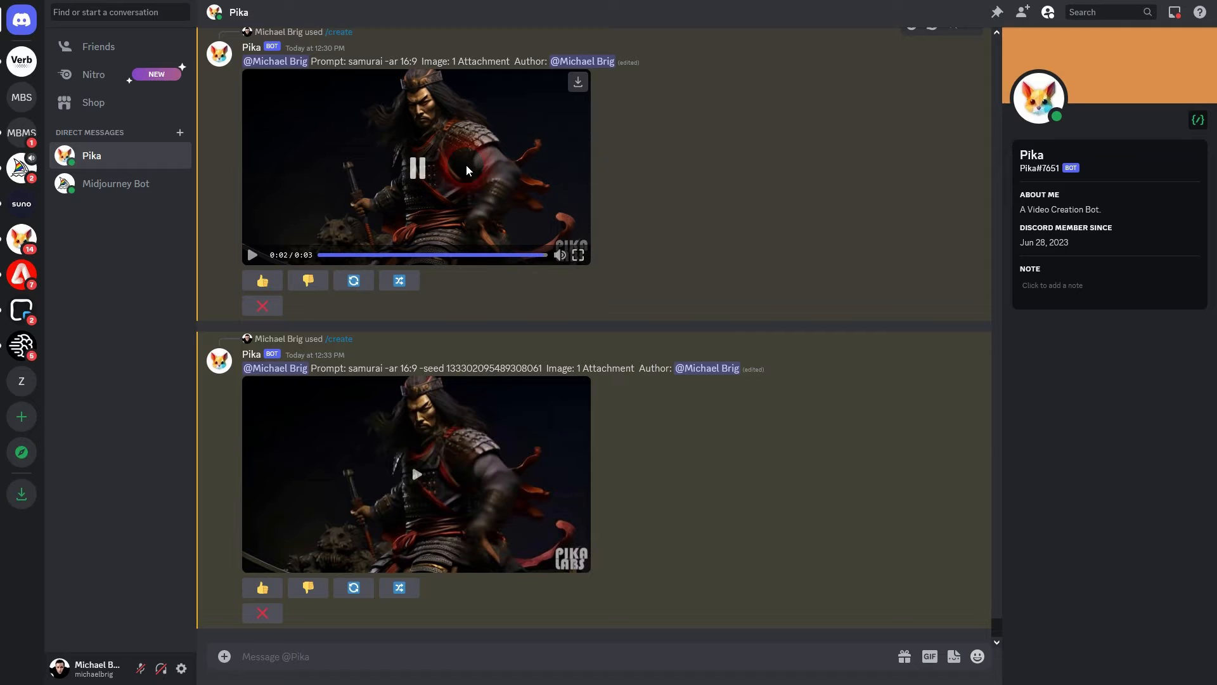
mouse_move(437, 493)
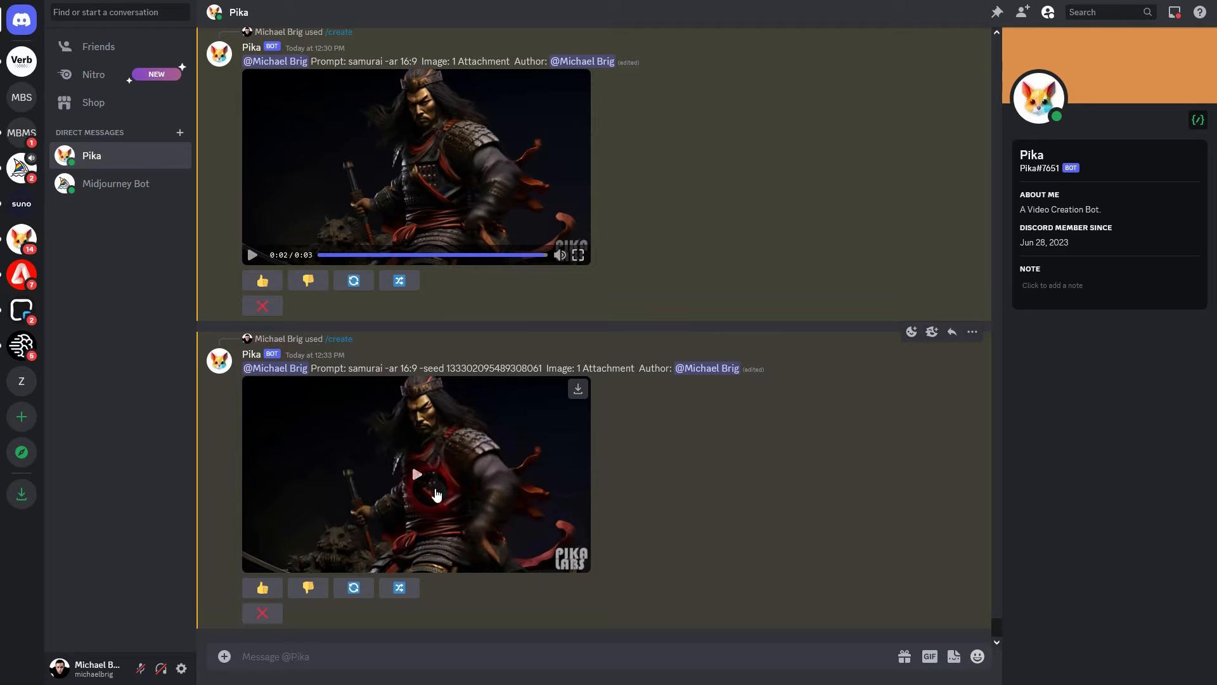
left_click(416, 475)
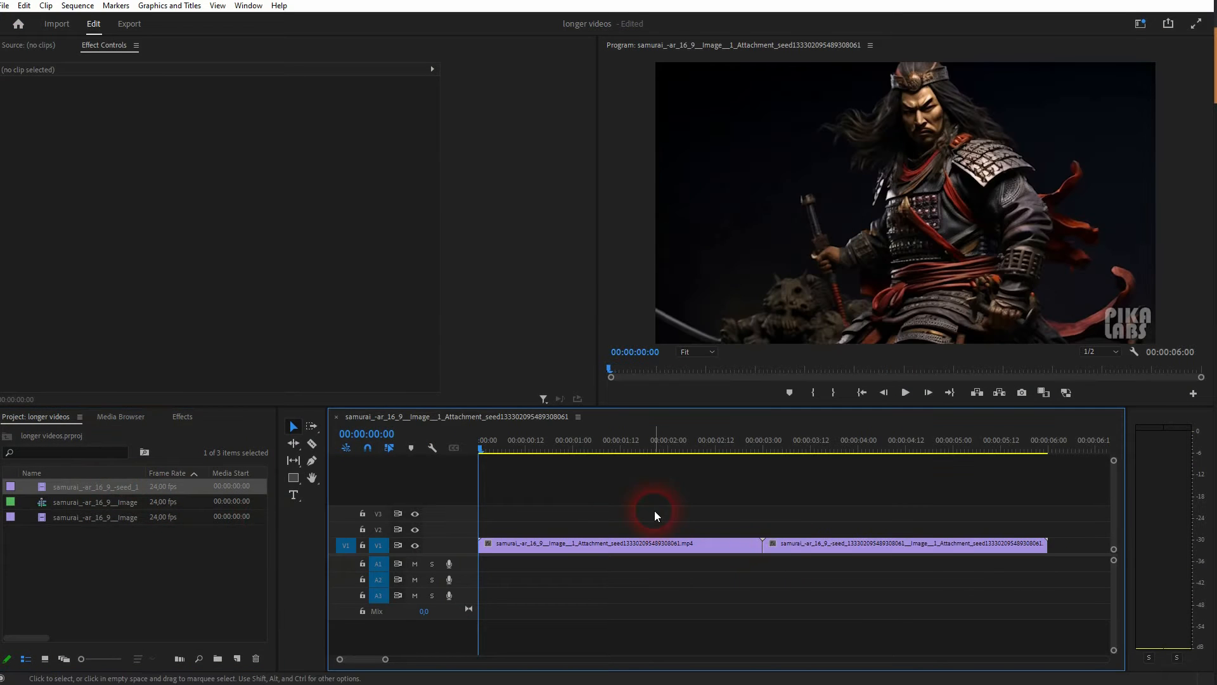
Play the joined samurai sequence and replay across the cut between the two clips
left_click(905, 393)
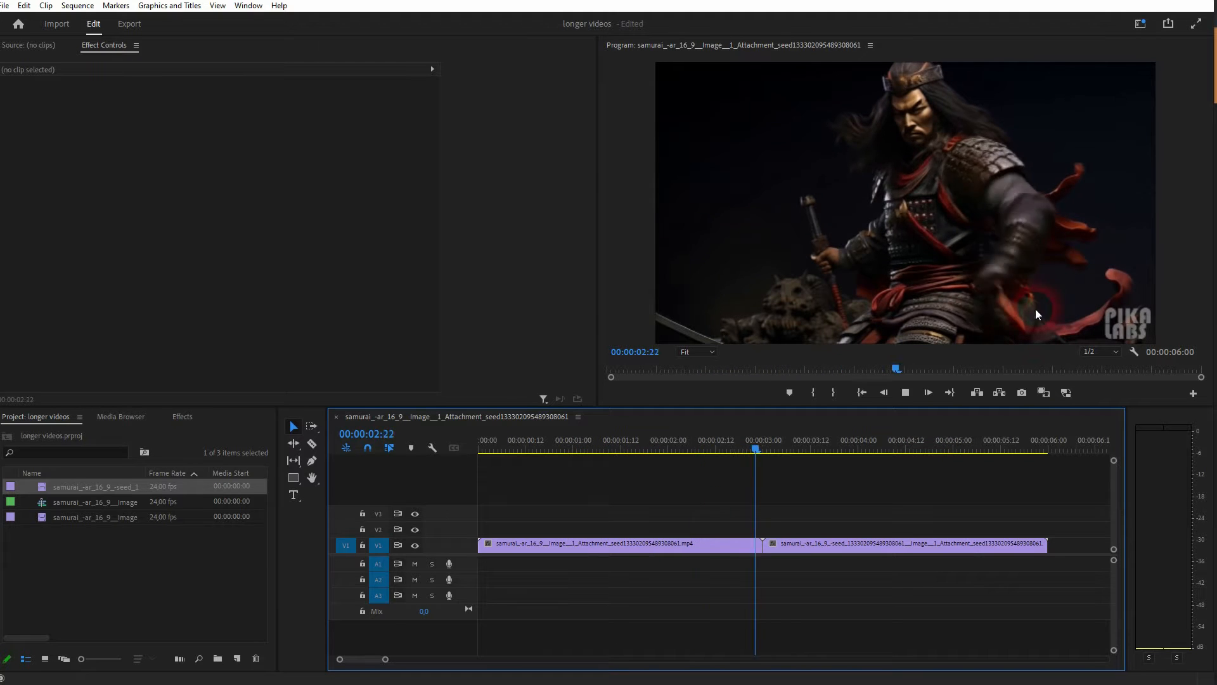
left_click(713, 467)
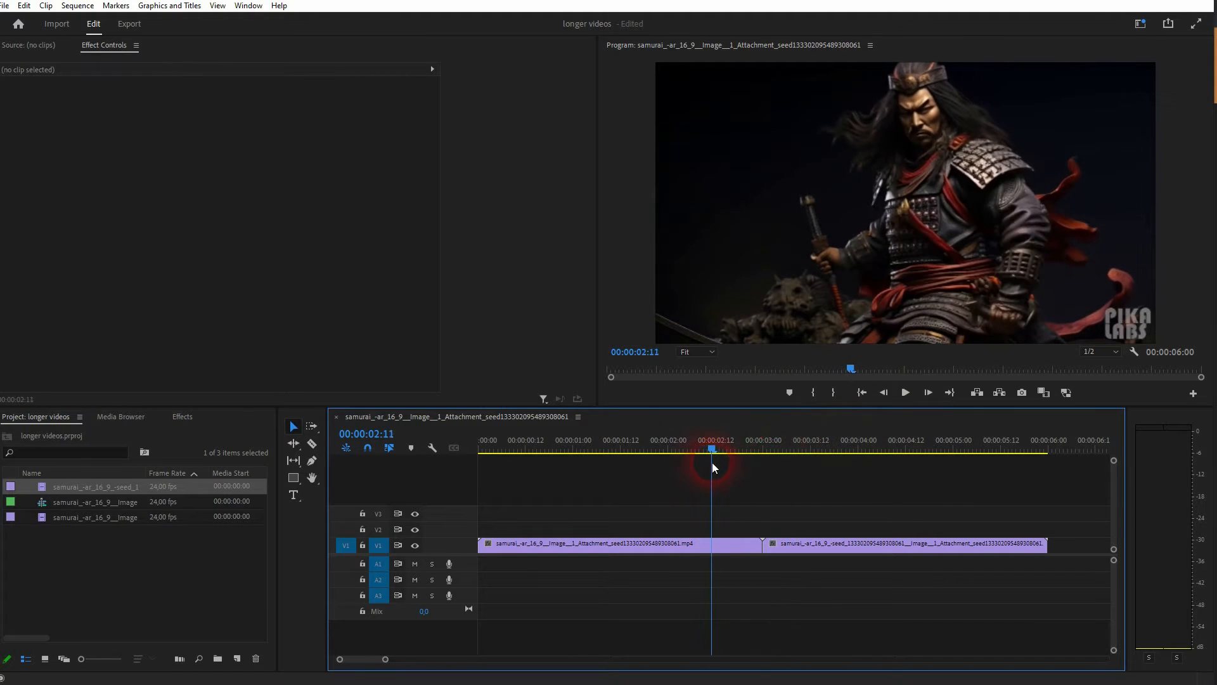
left_click(787, 449)
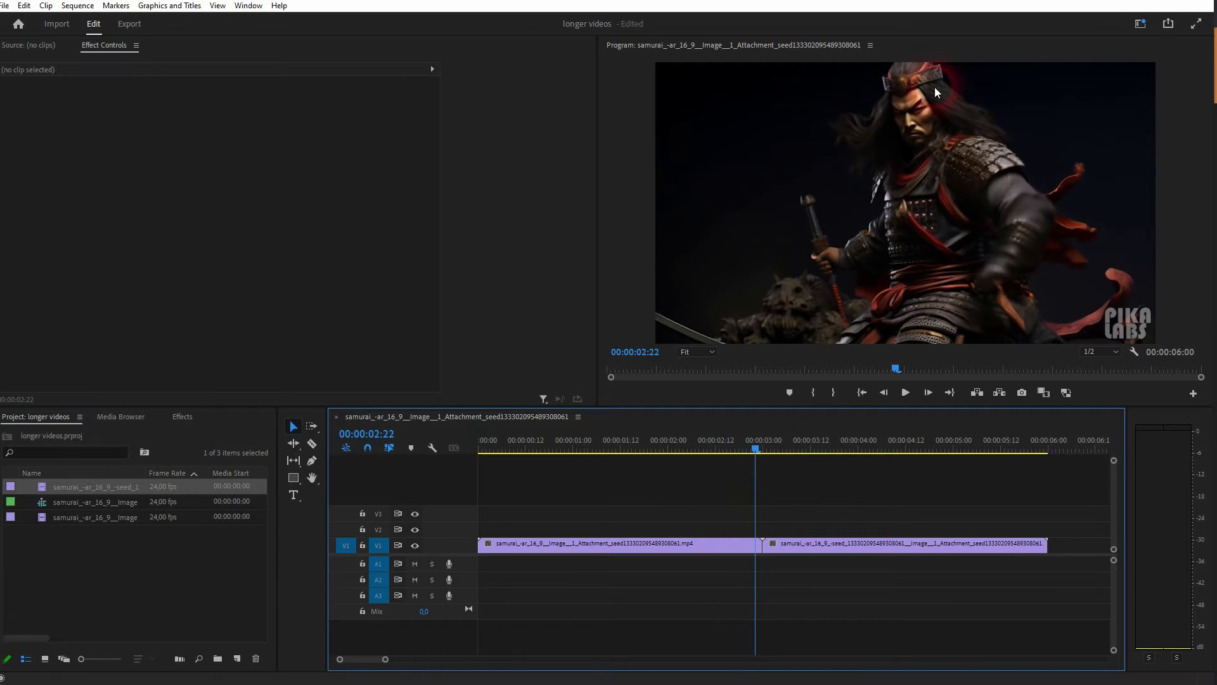
left_click(756, 449)
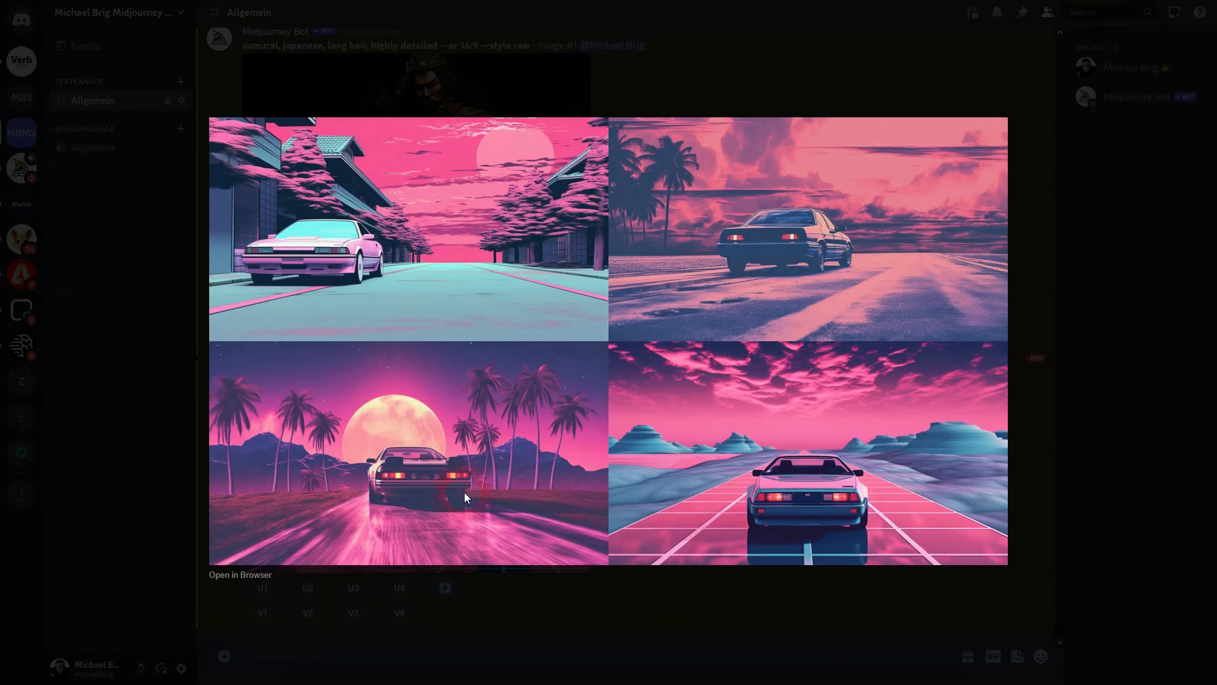
mouse_move(757, 465)
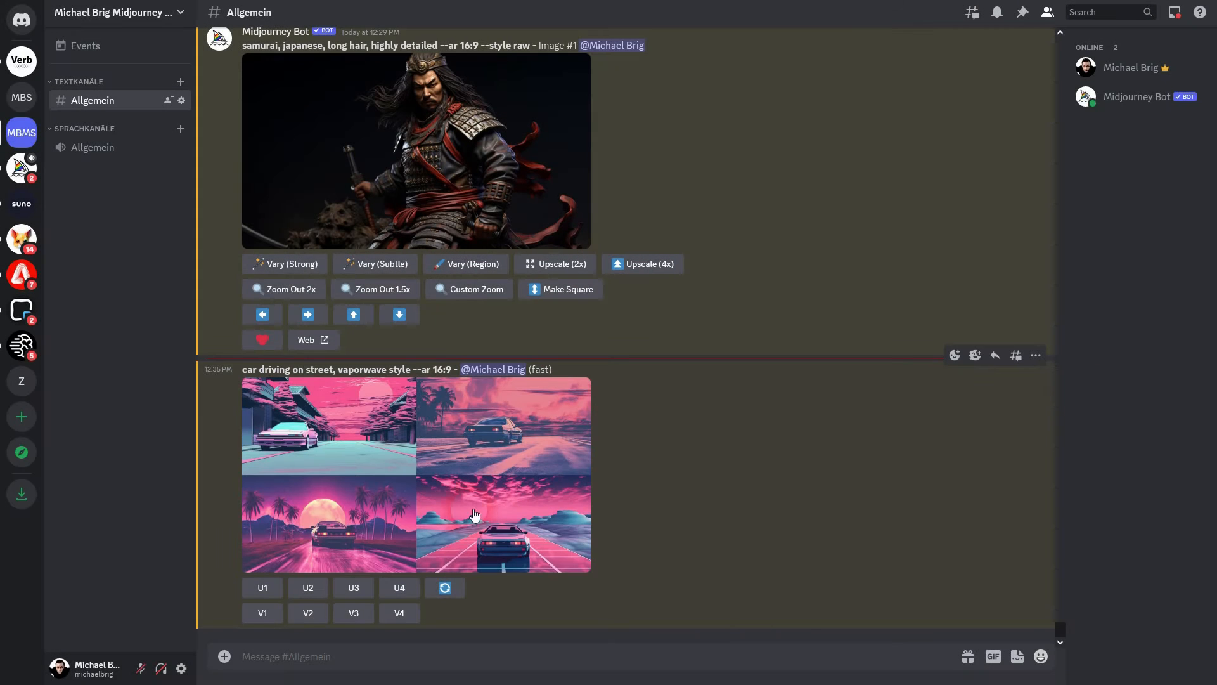
mouse_move(350, 588)
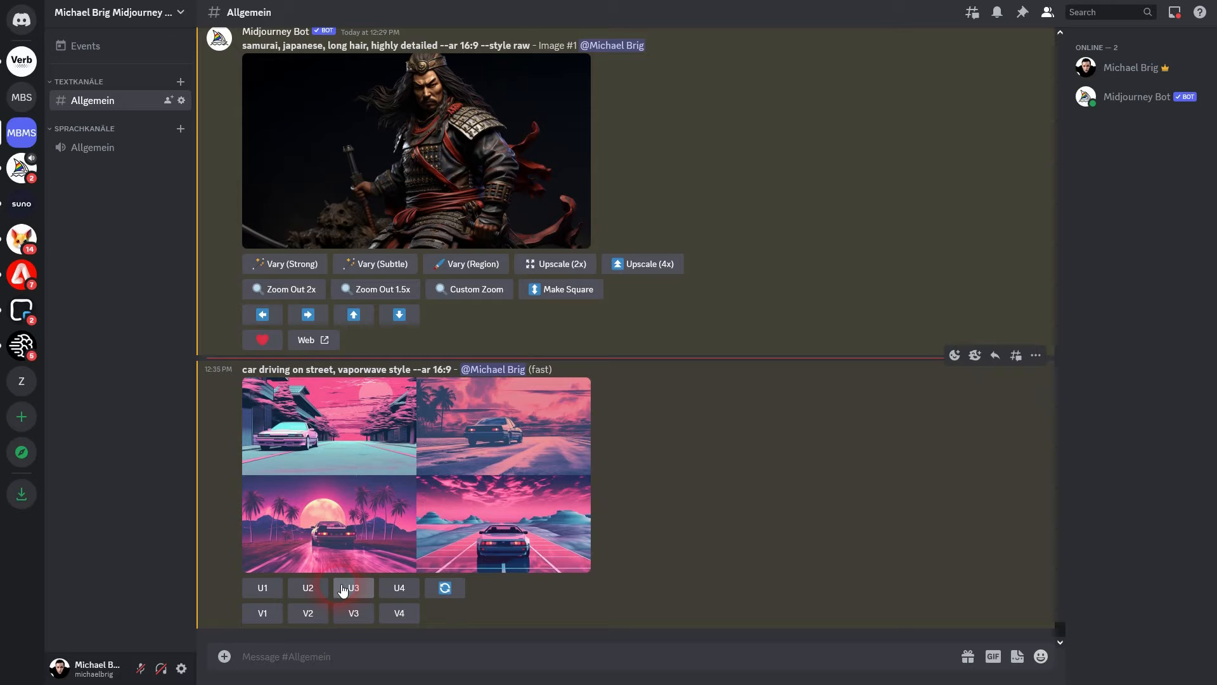
mouse_move(398, 588)
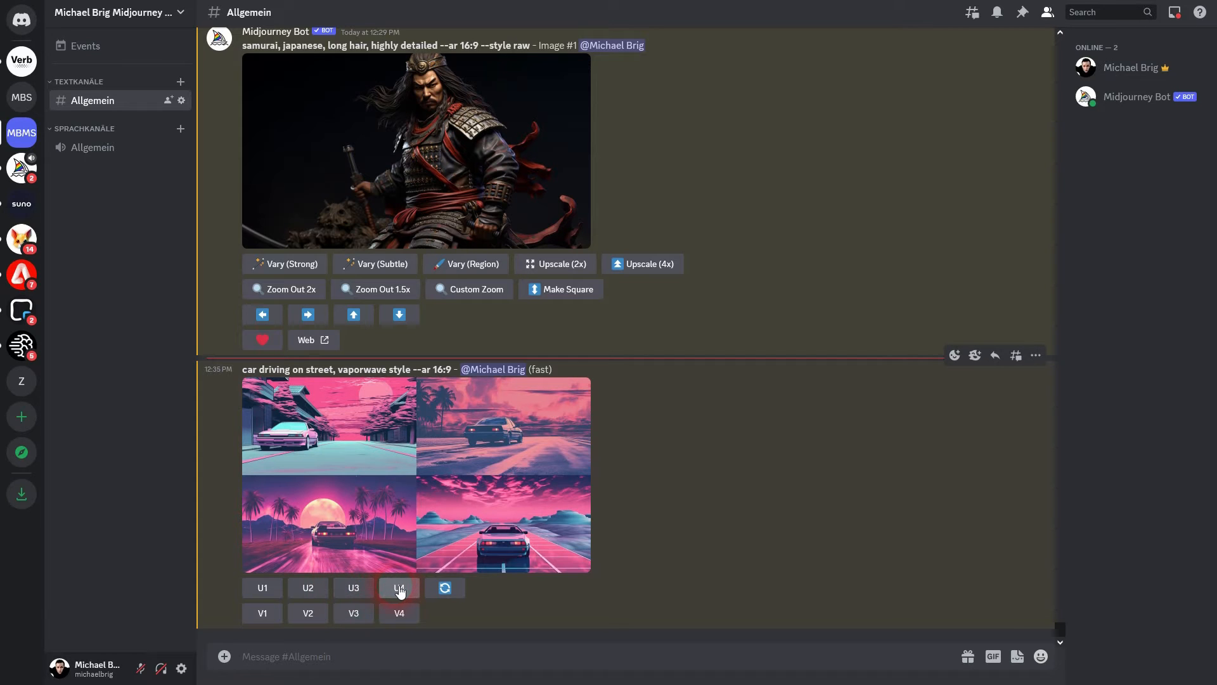
Upscale the bottom-right neon retro car image with U4, view it full size, and go to direct messages
left_click(398, 588)
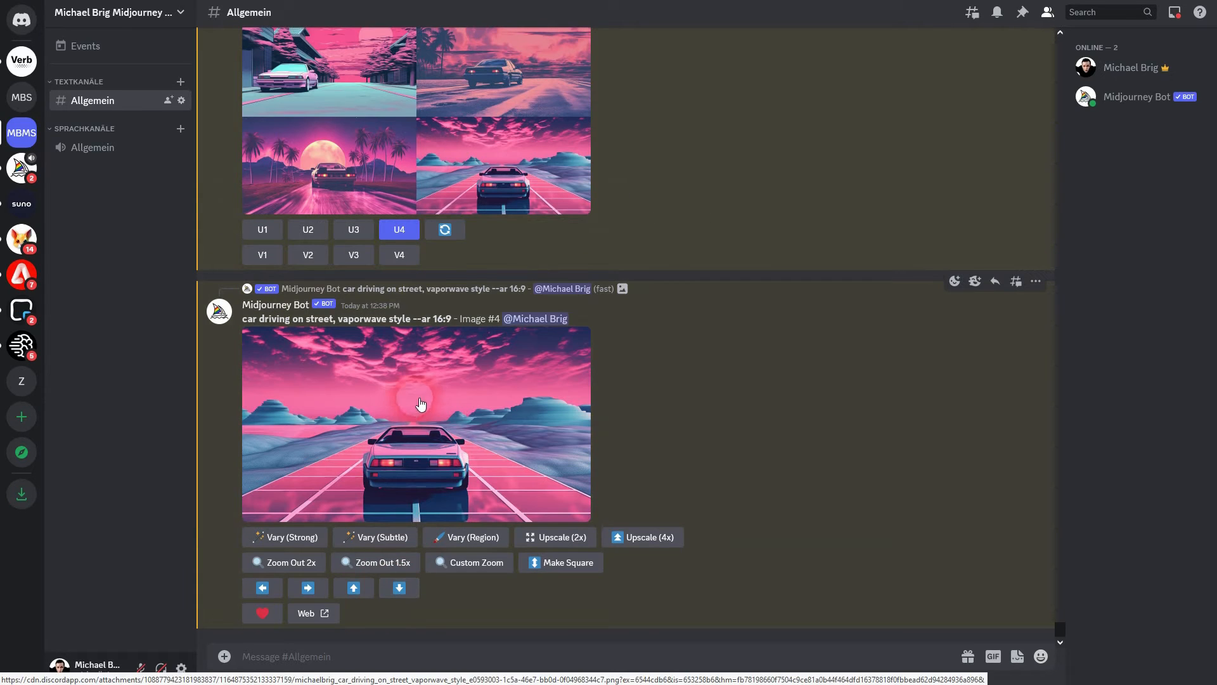
left_click(421, 404)
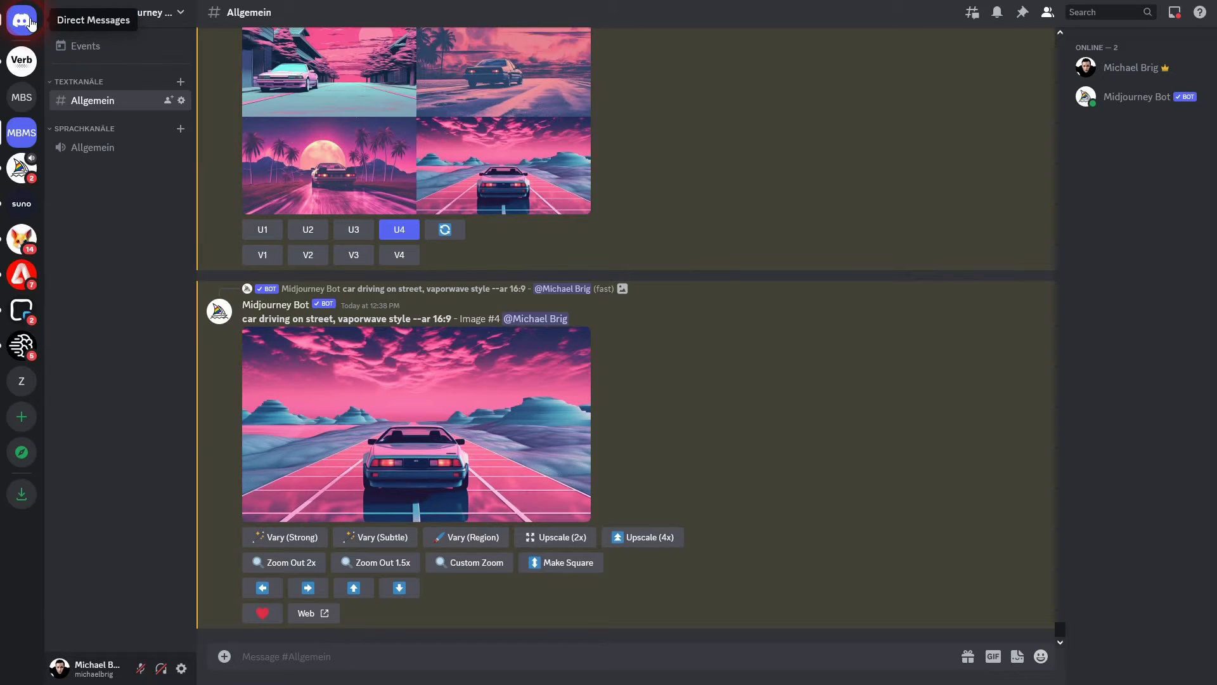
left_click(22, 23)
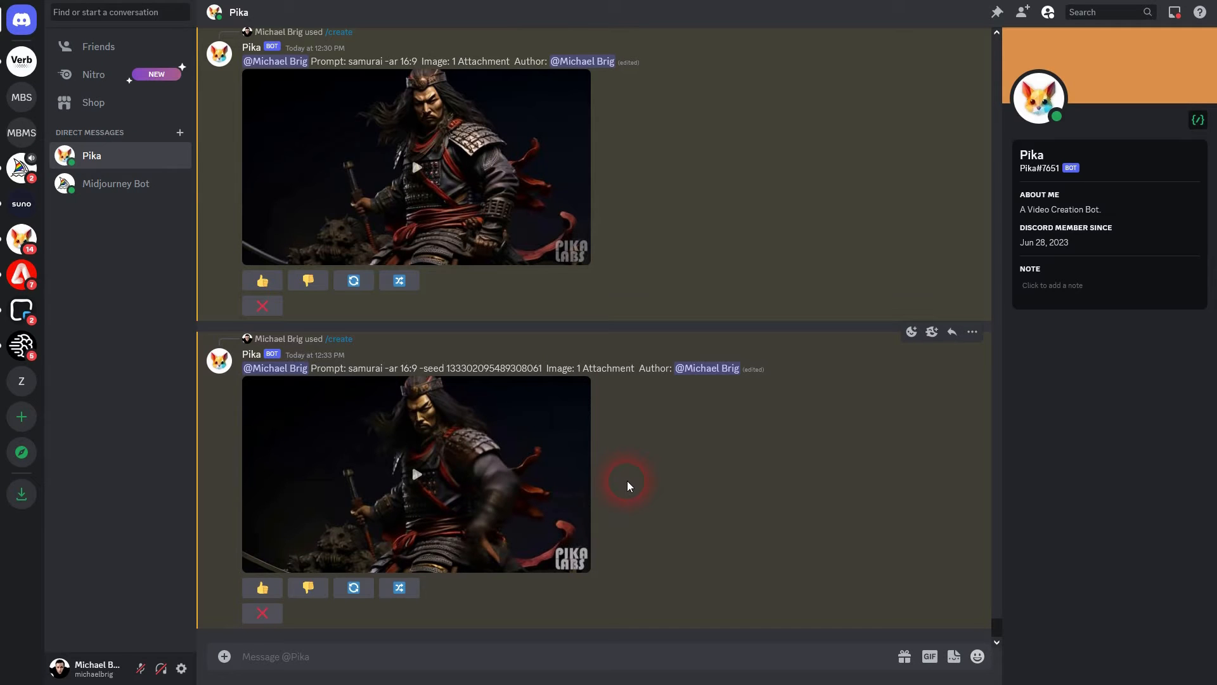
Submit a /create request with the vaporwave car PNG and prompt 'car driving on street -ar 16:9'
type("/create prompt")
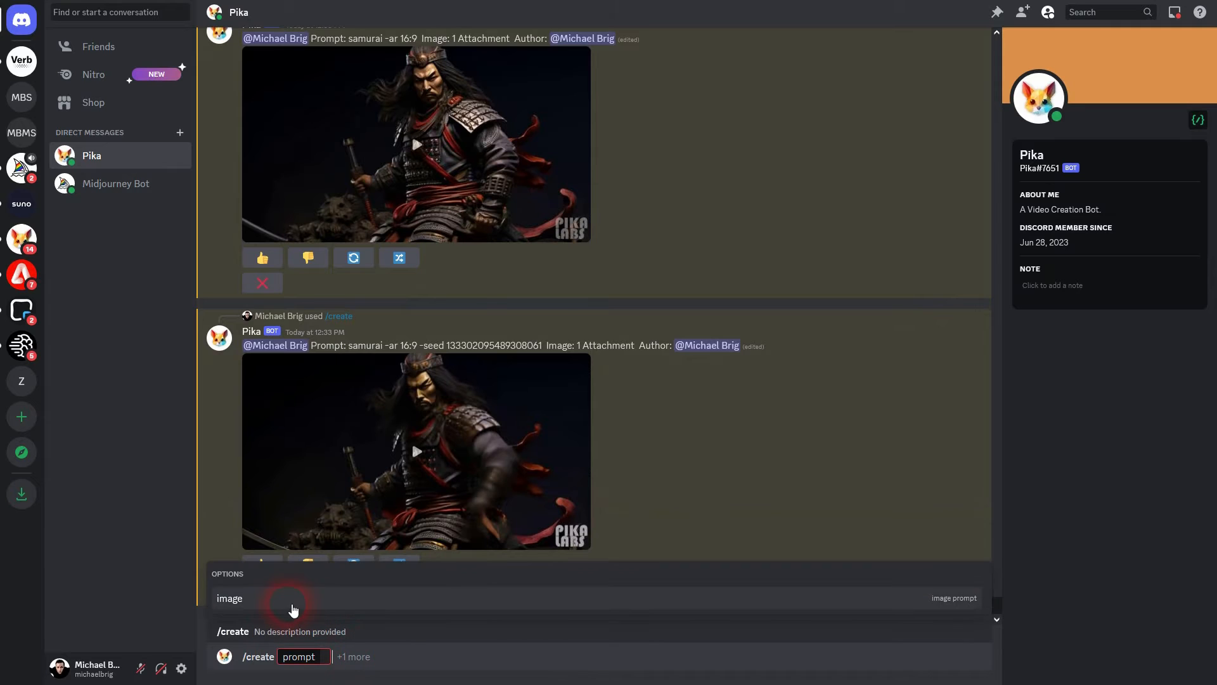
left_click(292, 606)
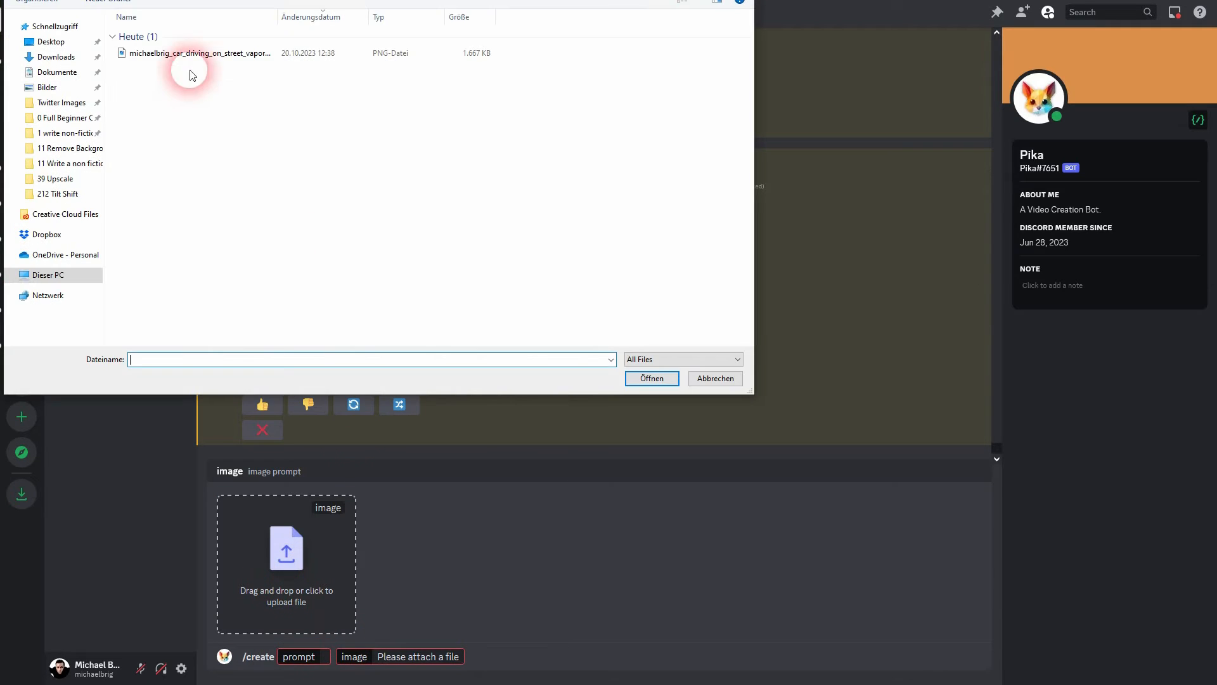
left_click(651, 378)
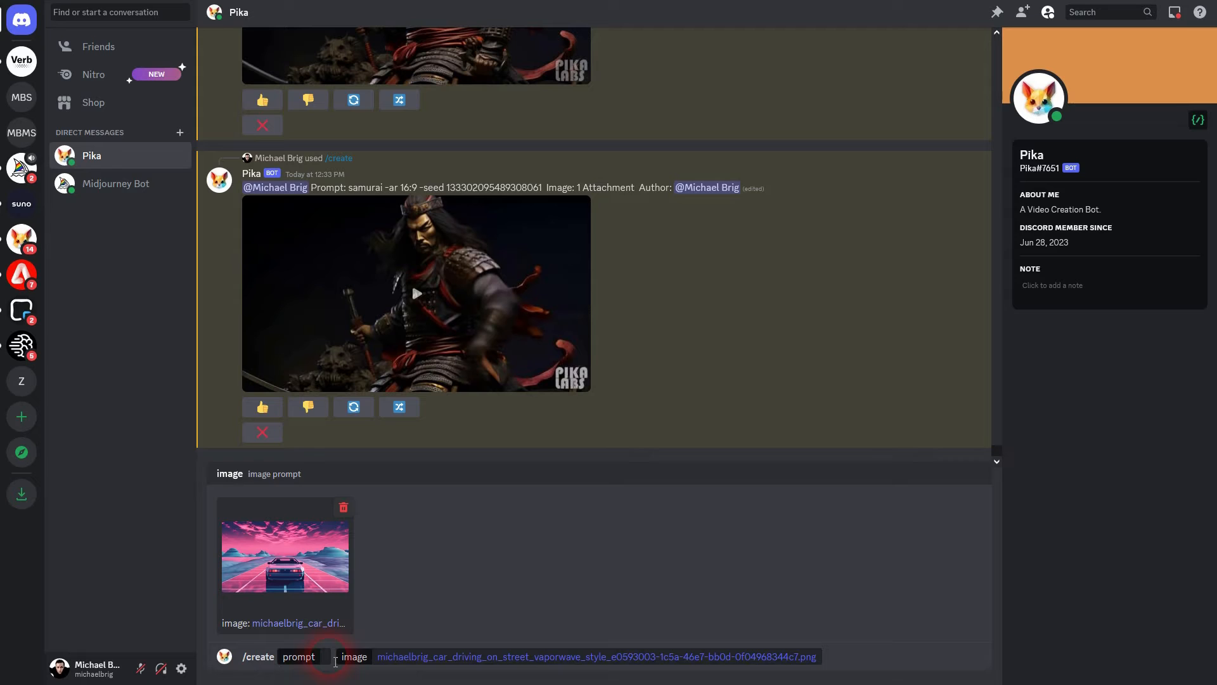
type("car driving on street -ar")
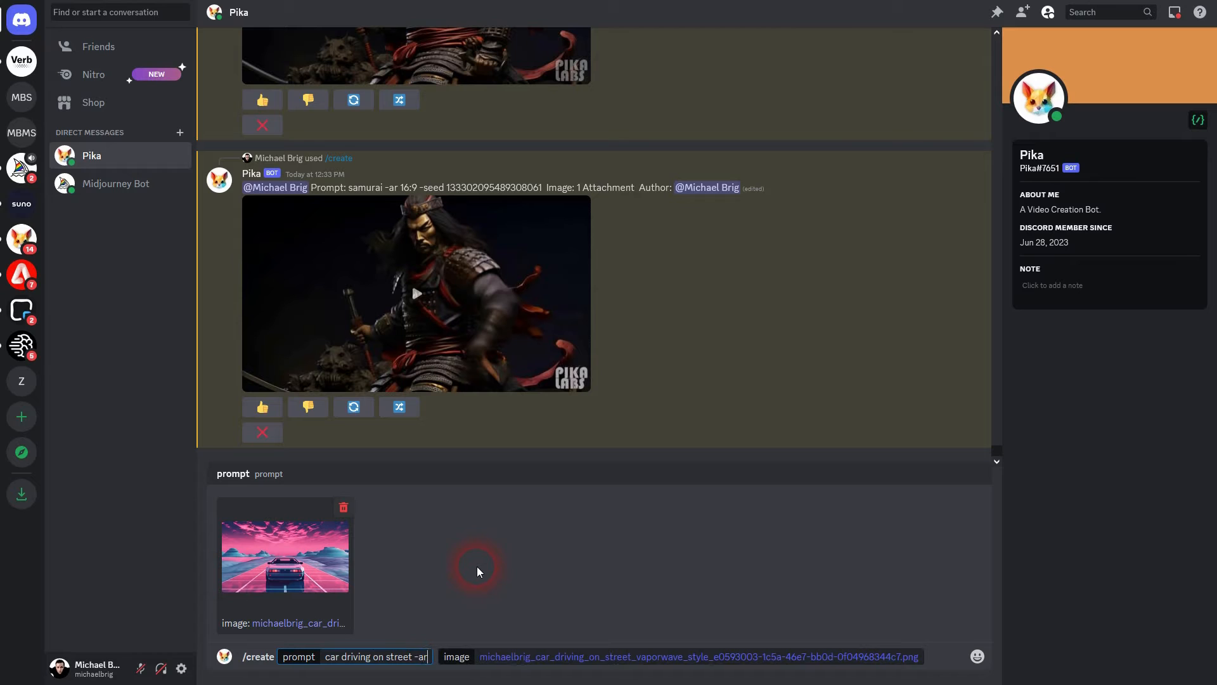
type("16:")
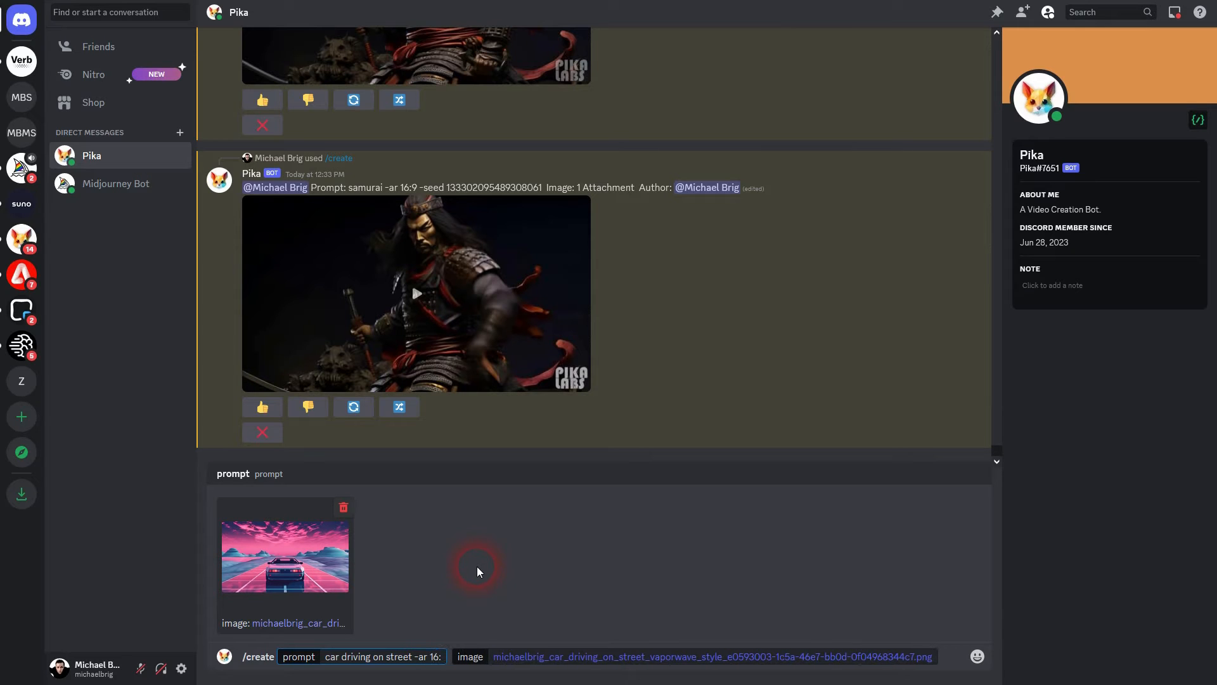
key("Enter")
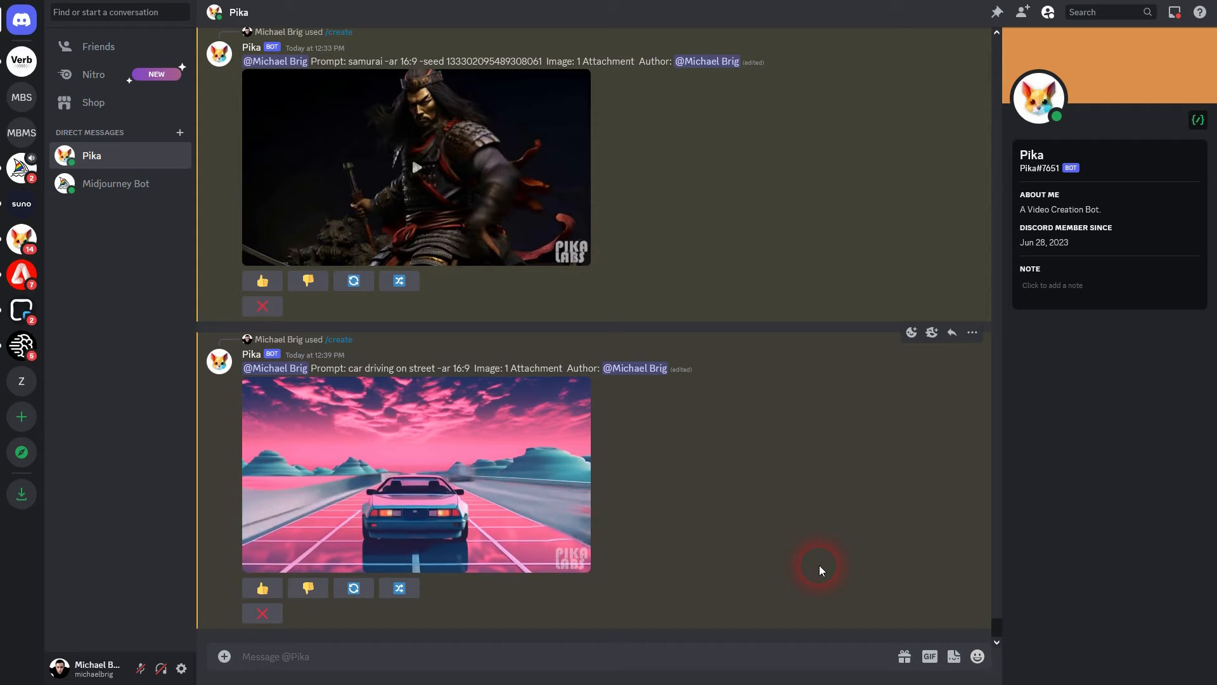
Play the generated car-driving clip and download it as an MP4
left_click(416, 474)
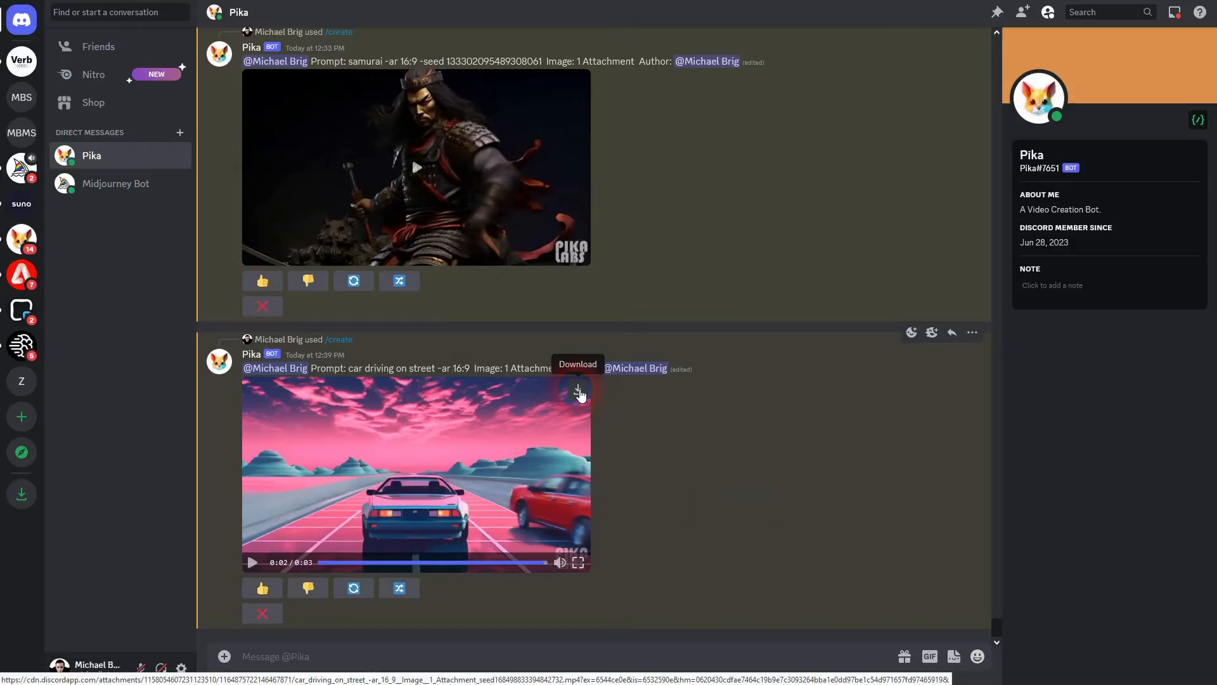
left_click(578, 390)
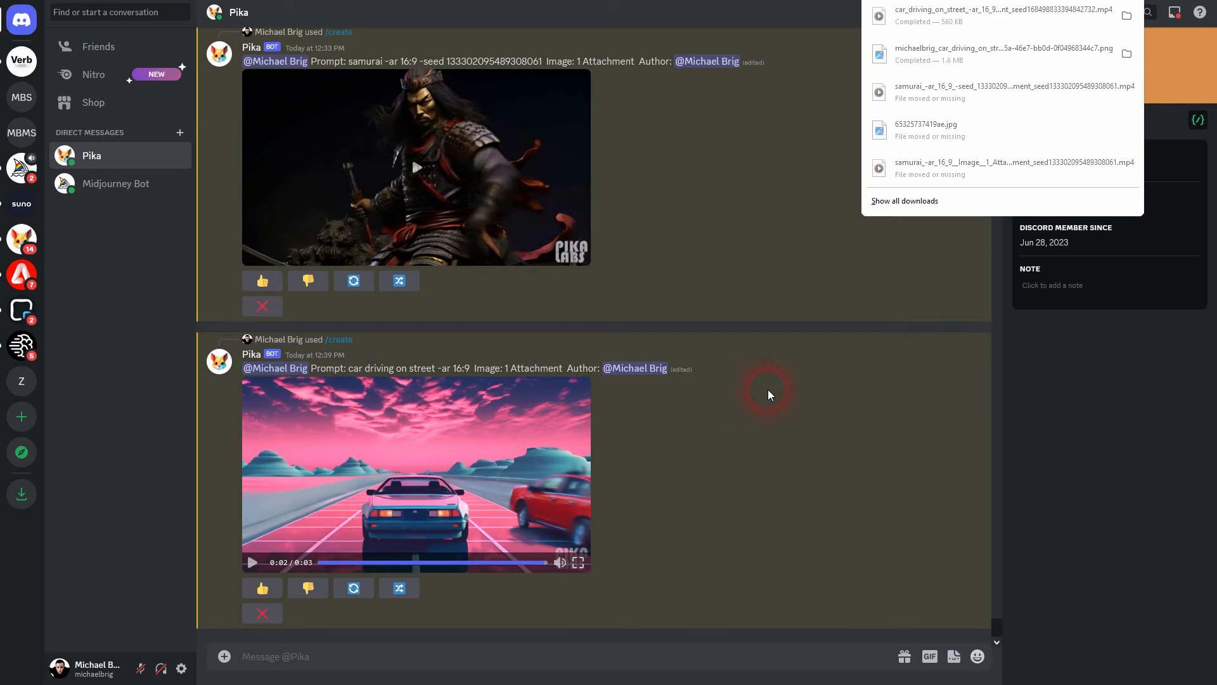
left_click(771, 390)
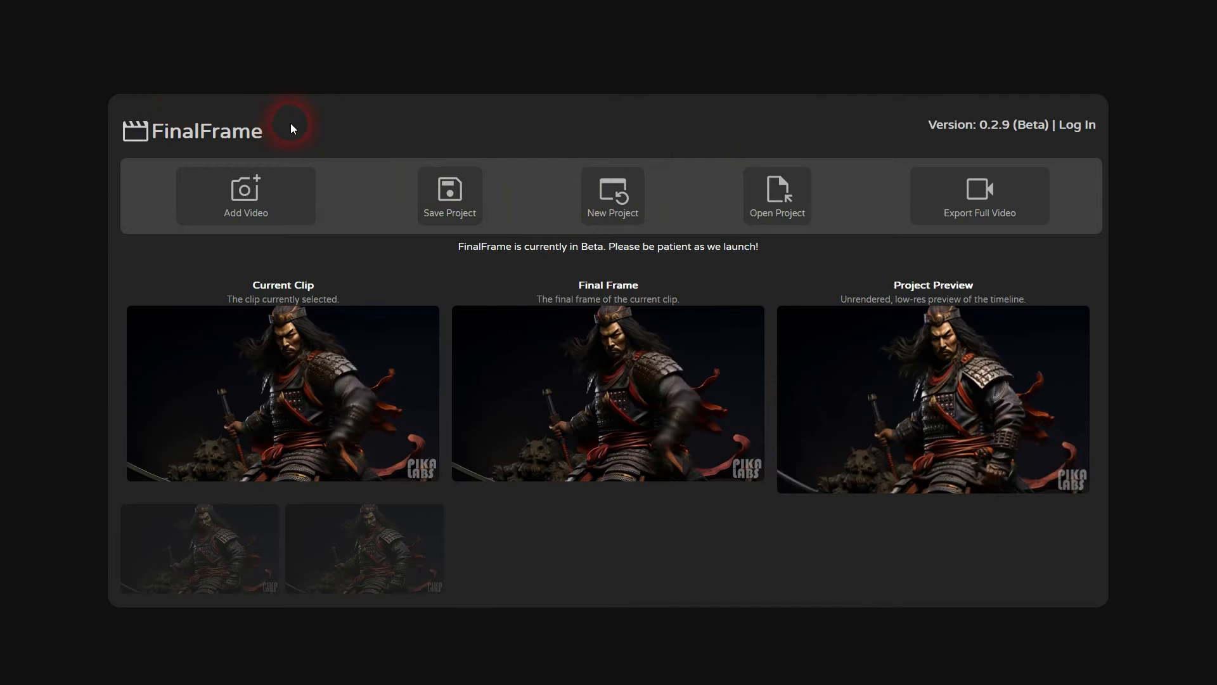
Load the car_driving MP4 into FinalFrame and download its final frame as a JPG
left_click(246, 195)
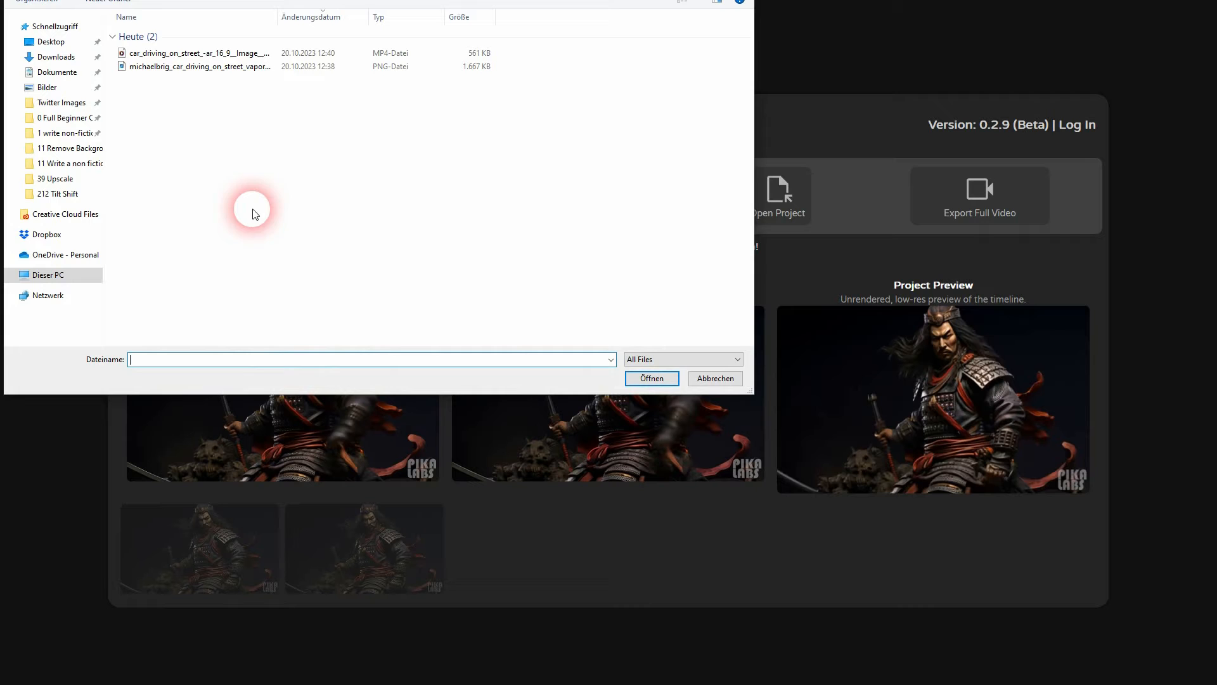
left_click(184, 53)
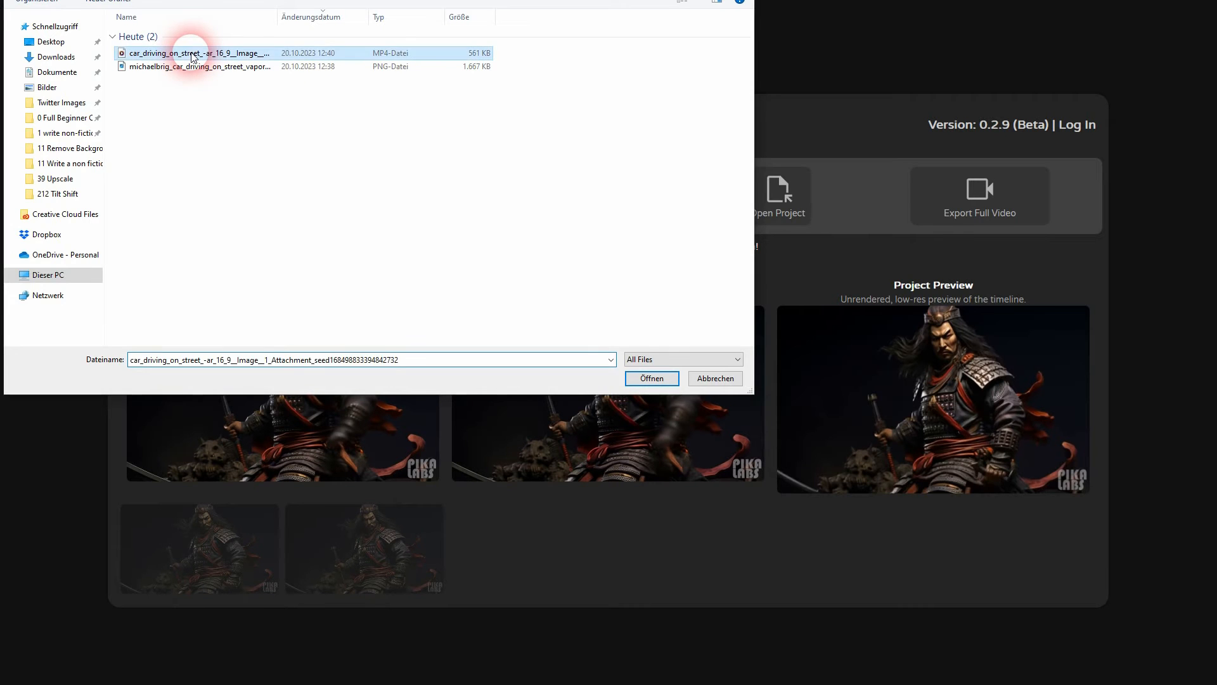
left_click(652, 378)
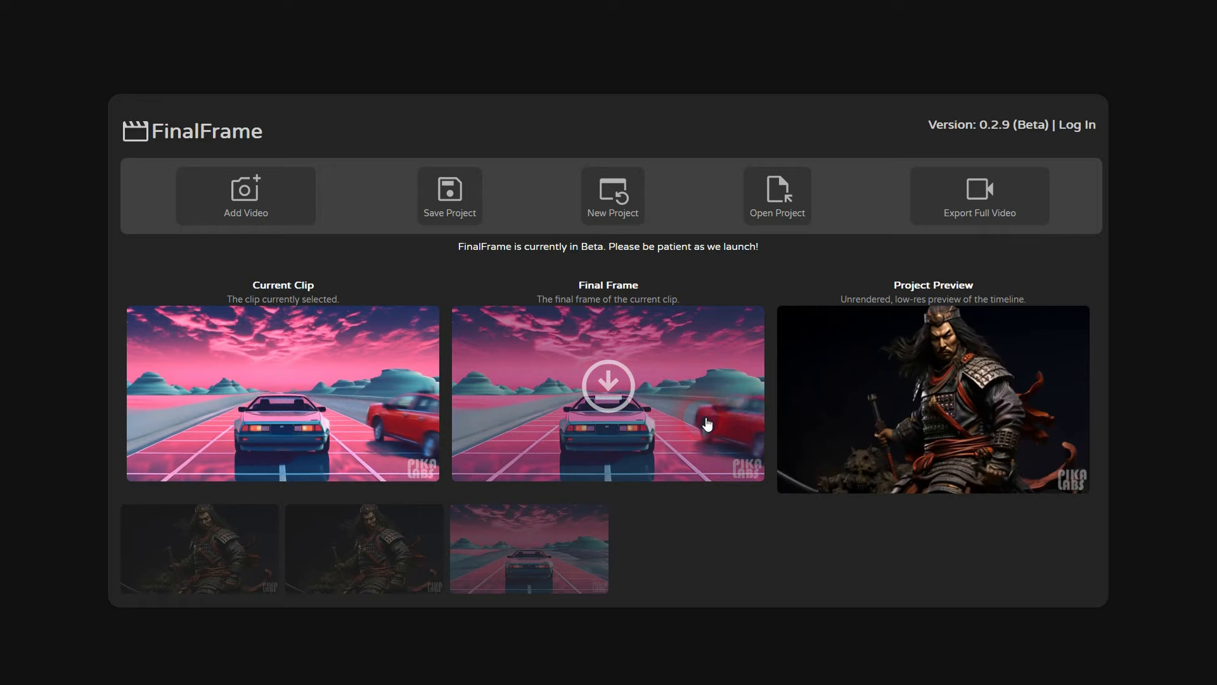
left_click(609, 386)
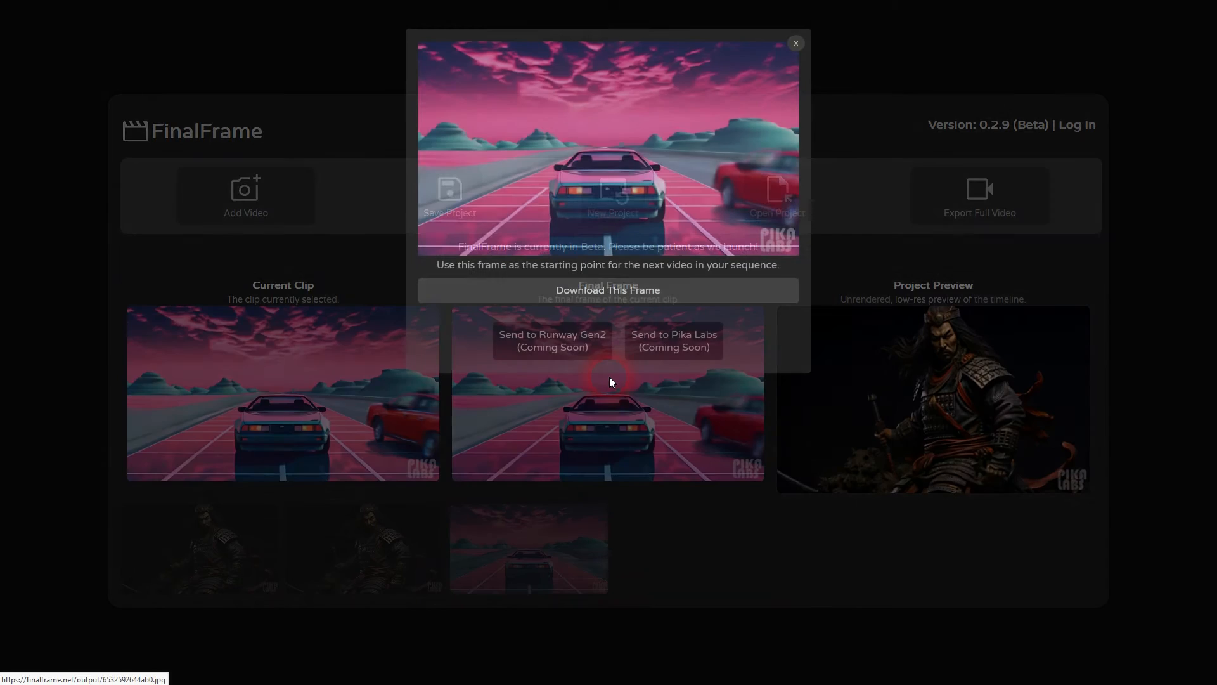
left_click(609, 289)
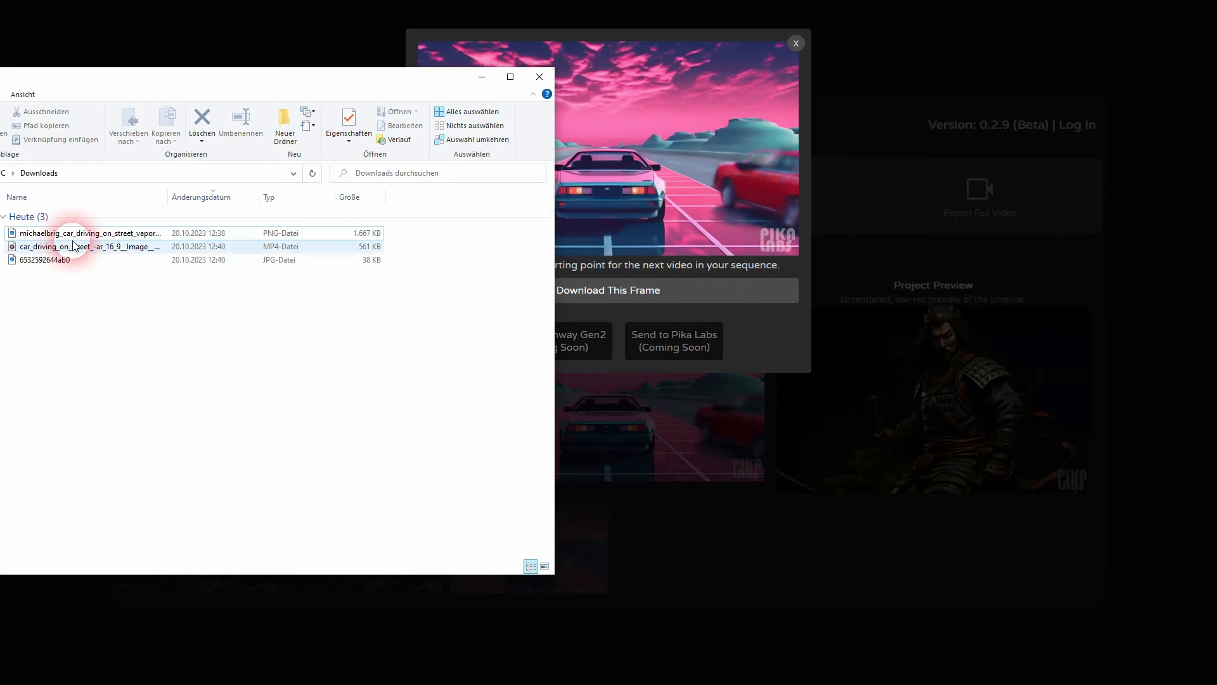
Start renaming the downloaded final-frame JPG in Downloads via Umbenennen
right_click(76, 246)
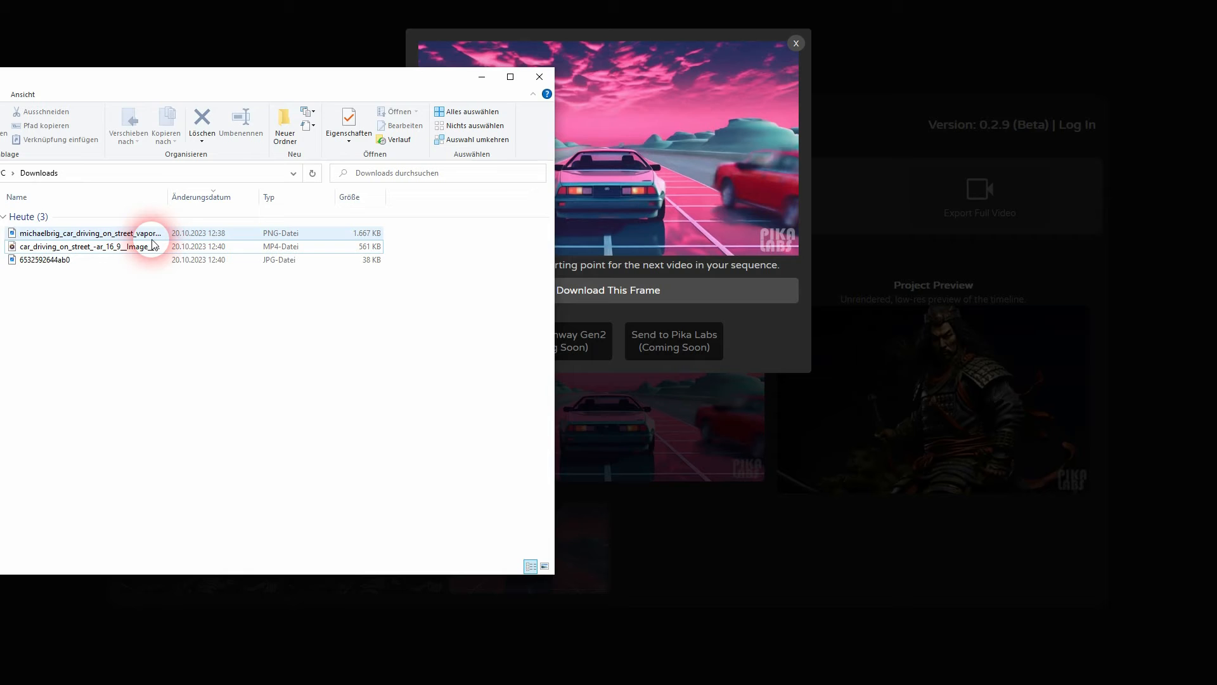
mouse_move(56, 269)
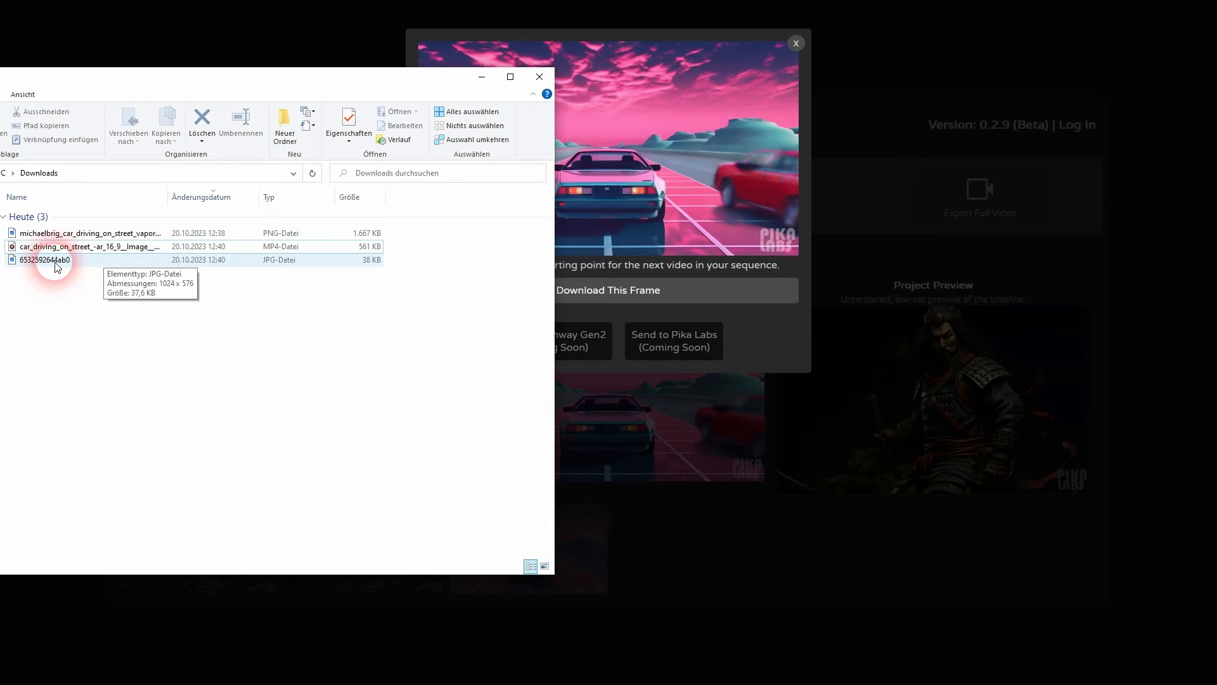
right_click(54, 260)
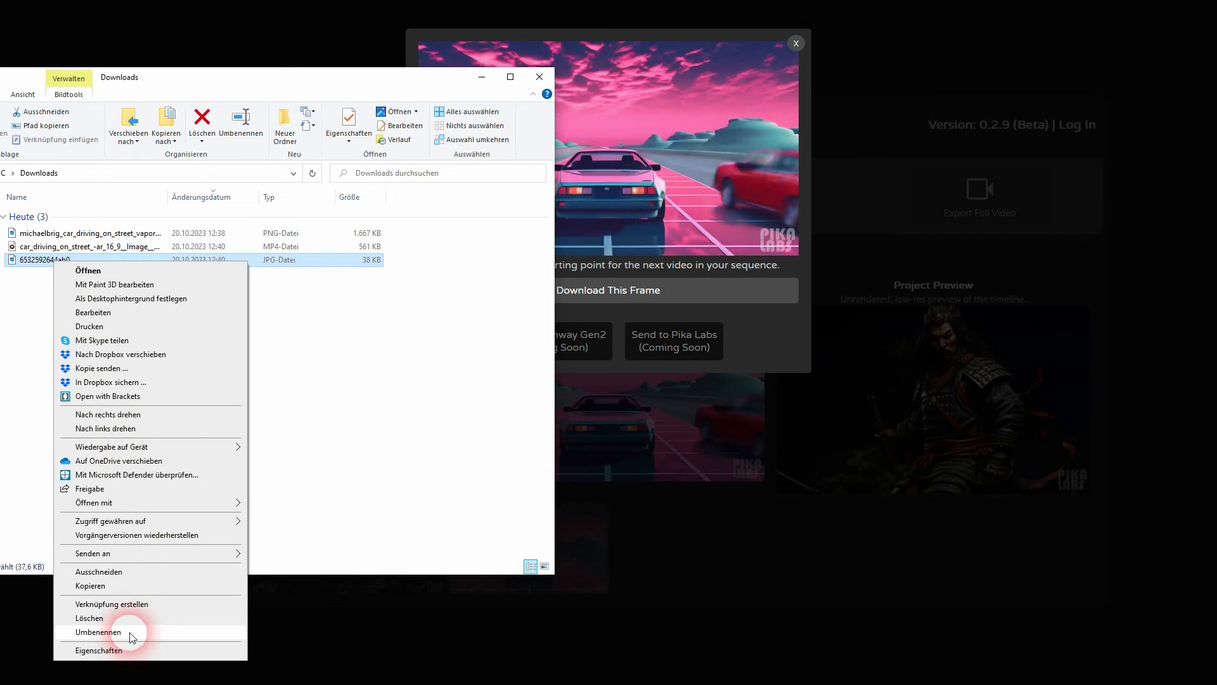
left_click(81, 627)
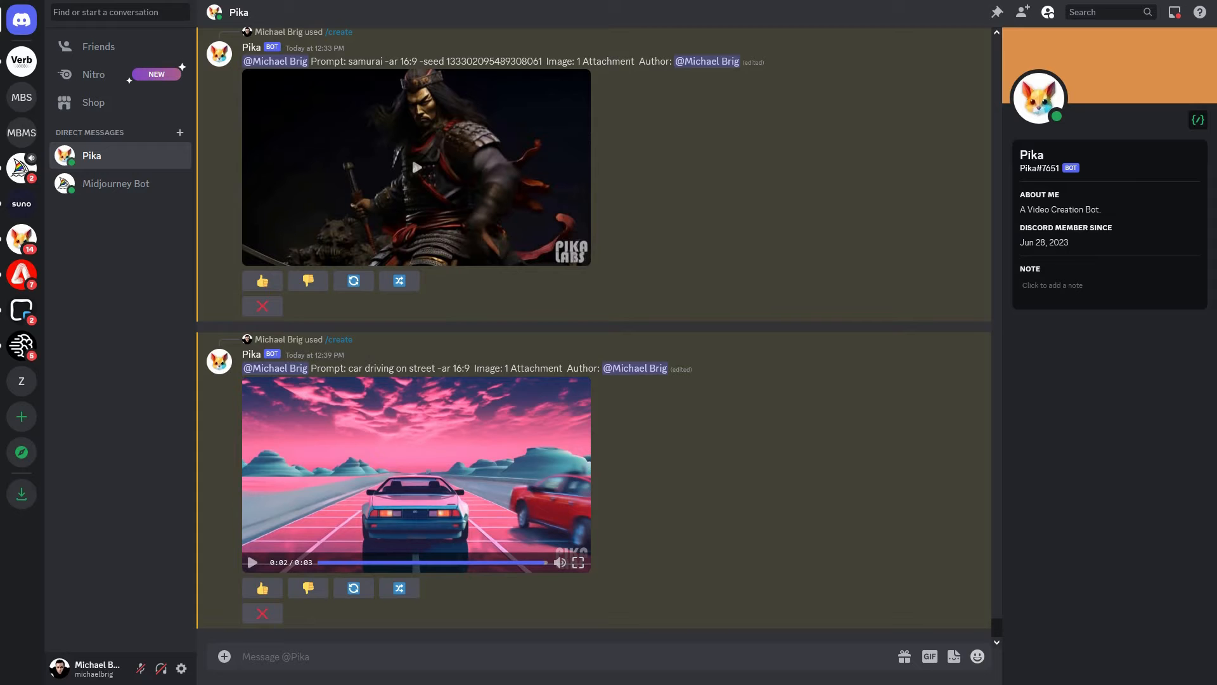
Submit a /create request from 'final frame 1.jpg' with the car-driving prompt and the first clip's -seed
left_click(324, 656)
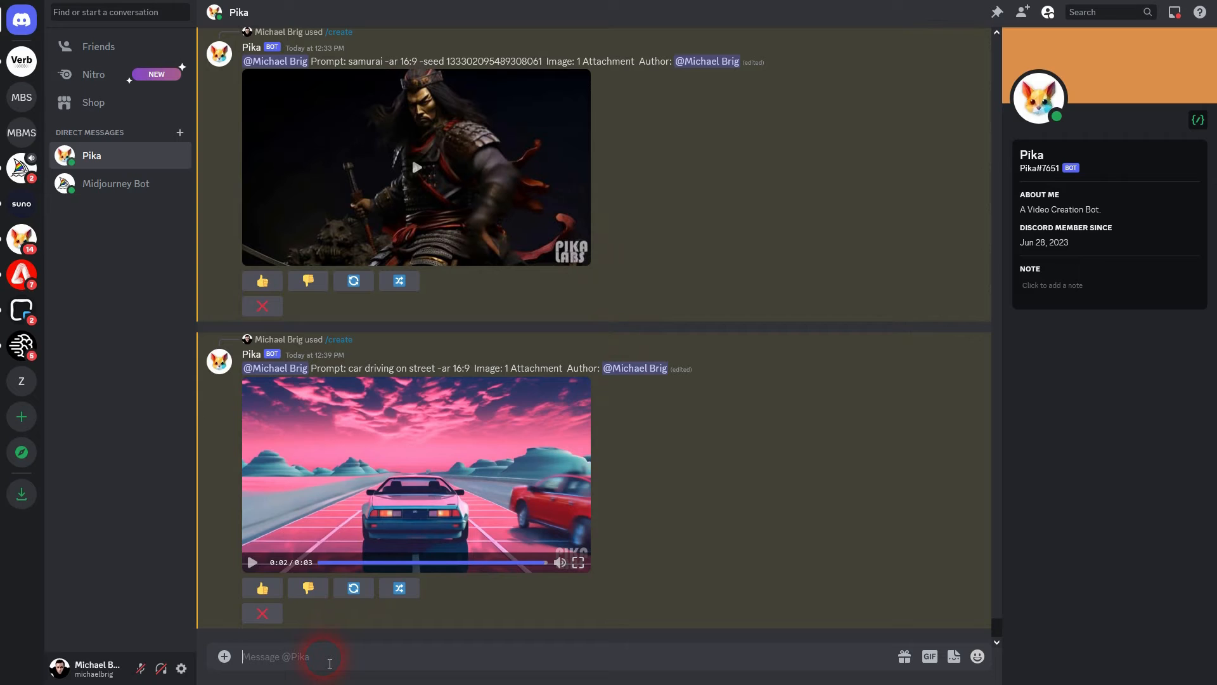
type("/")
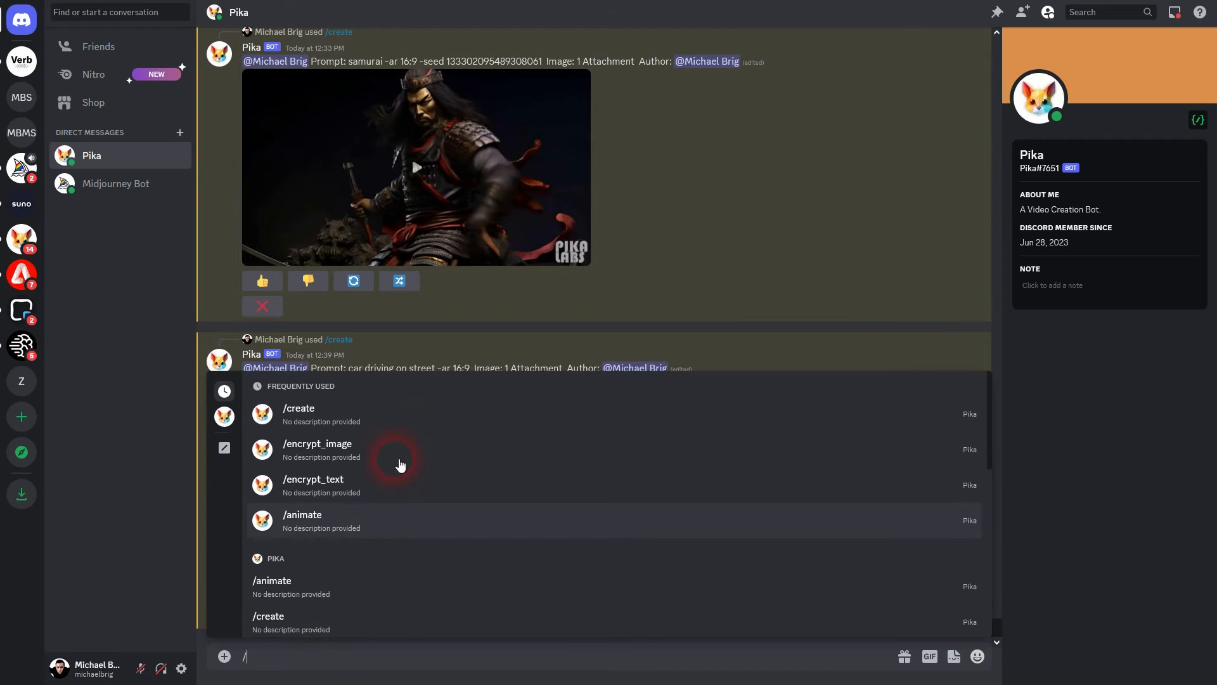
left_click(300, 408)
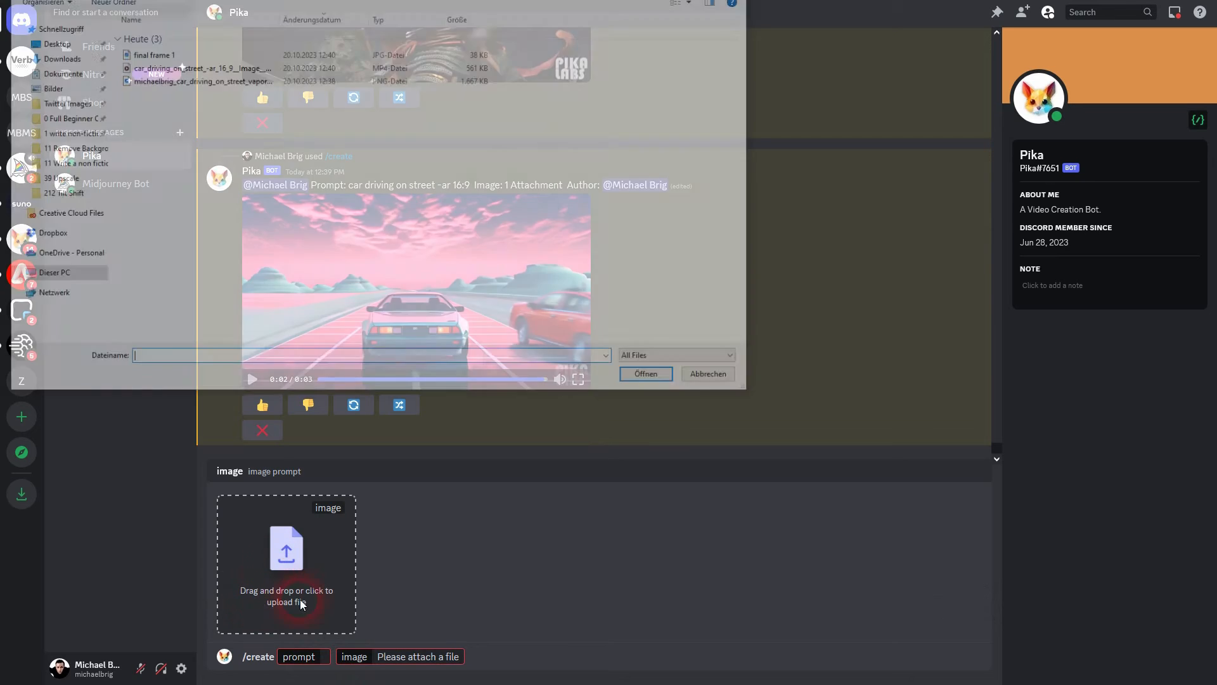
left_click(645, 373)
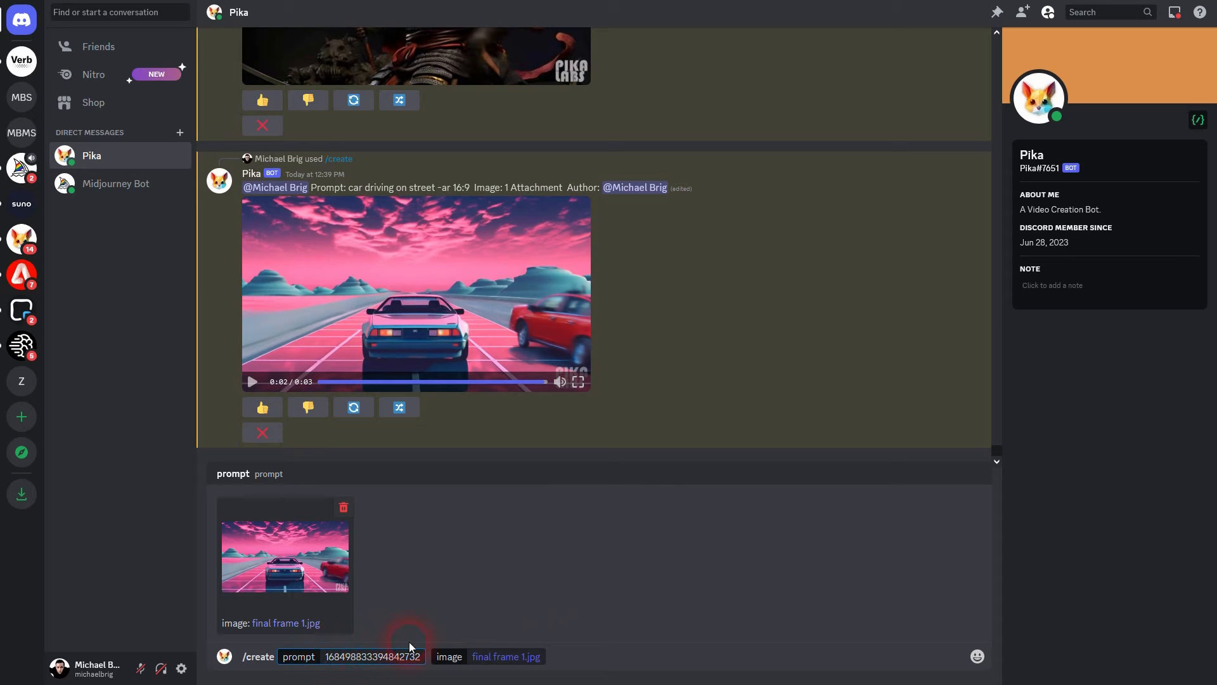
type("-seed")
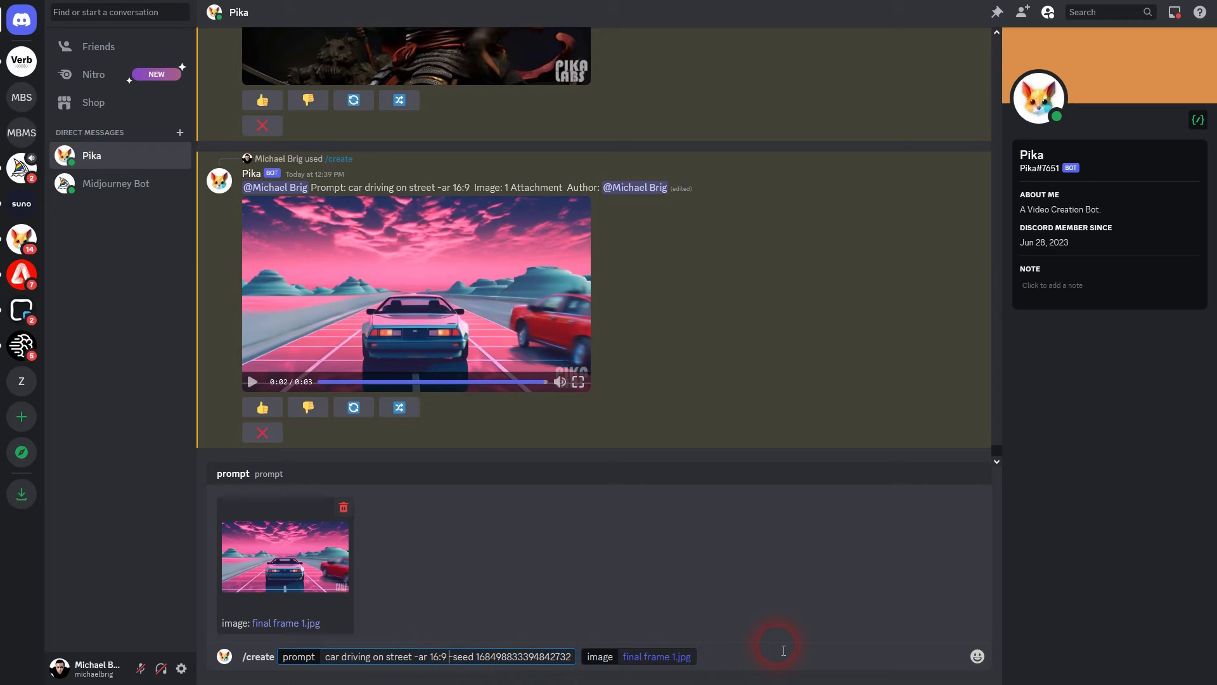
key("Enter")
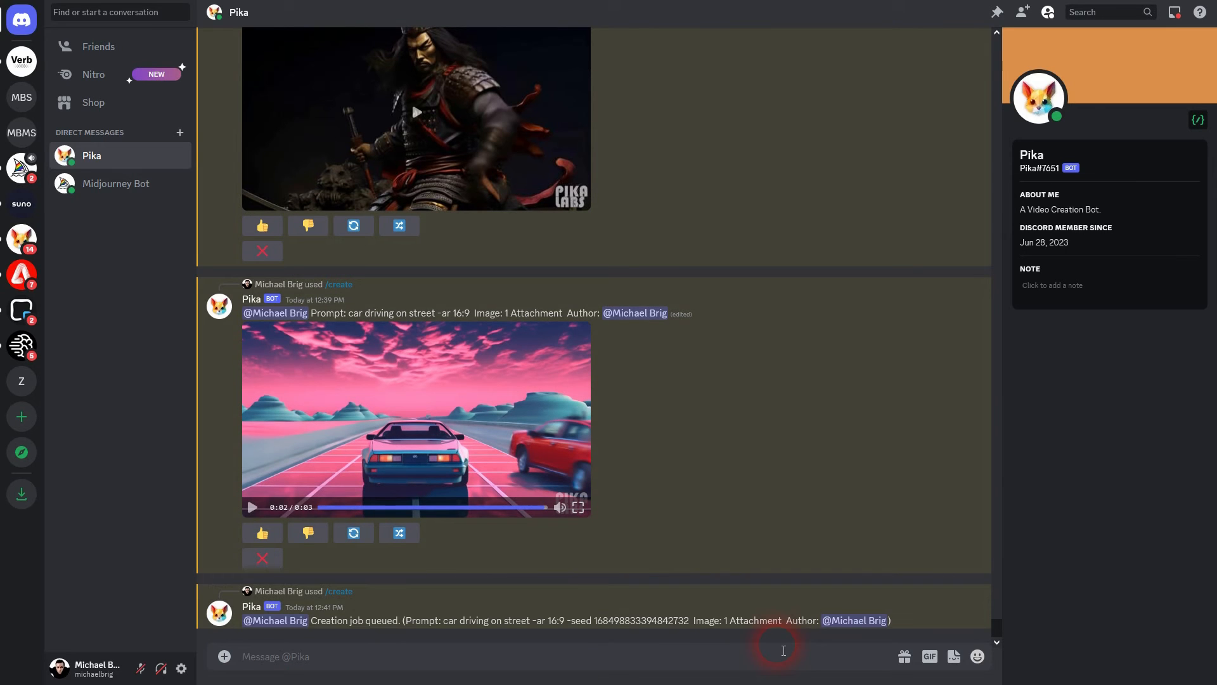
Replay the earlier car clip and download the newly generated continuation clip
scroll("down", 3)
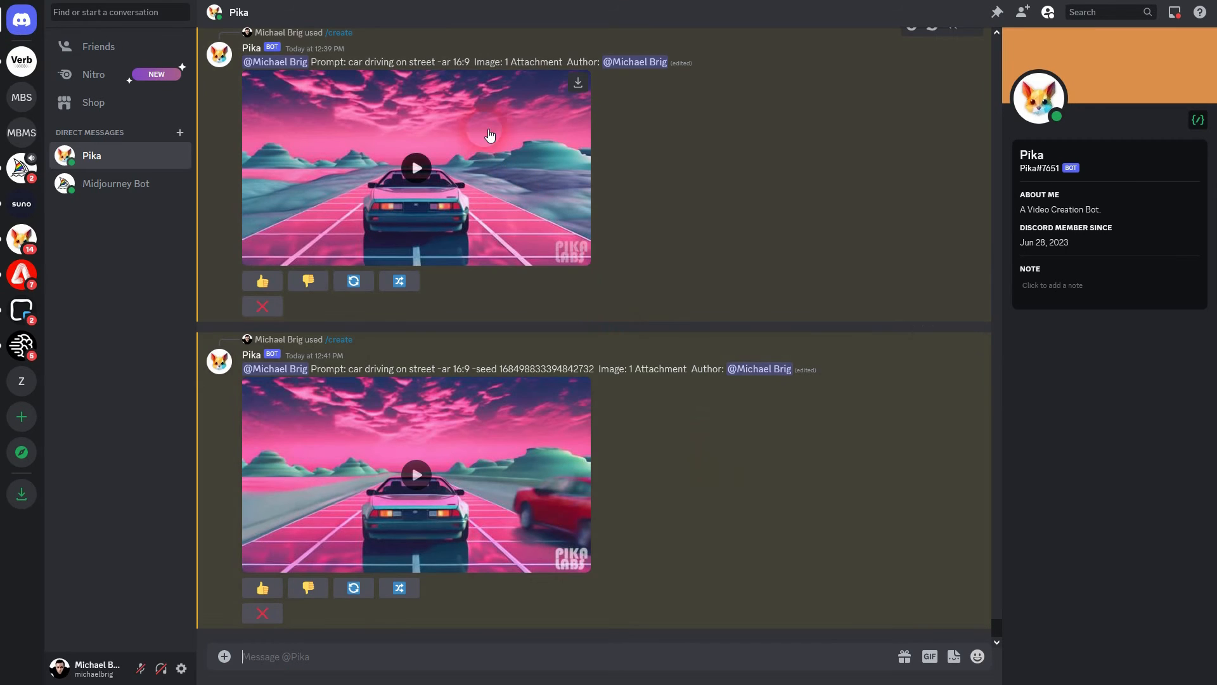
left_click(416, 167)
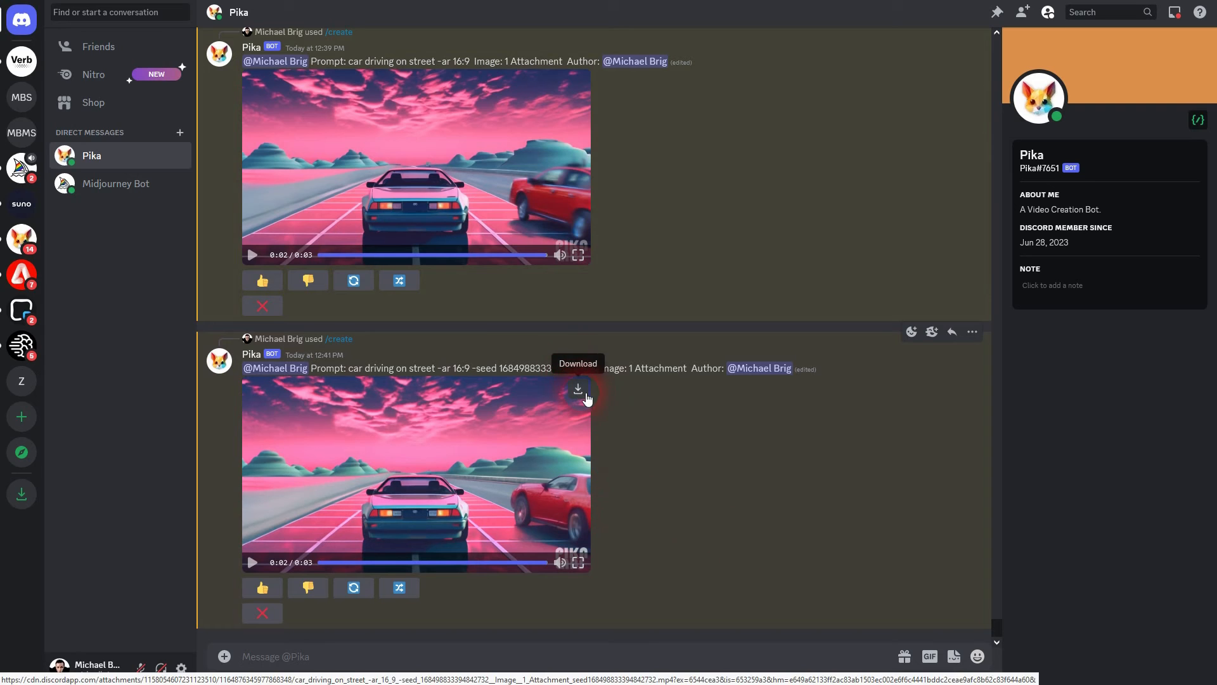
left_click(578, 389)
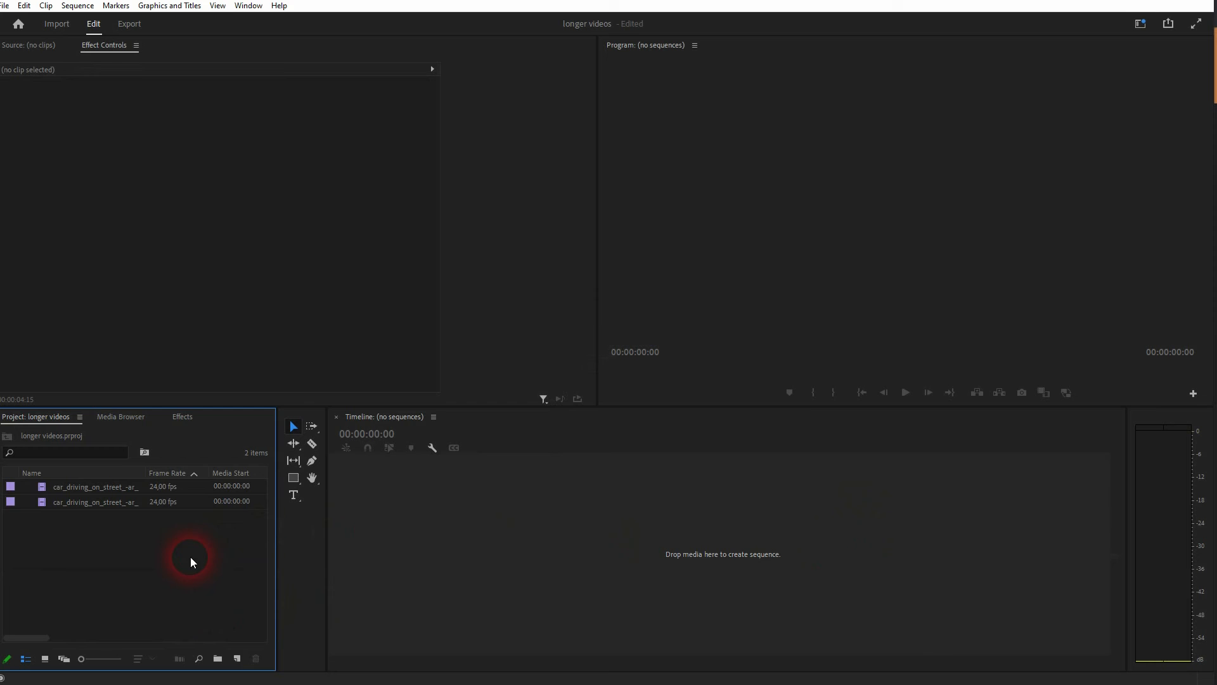
mouse_move(89, 491)
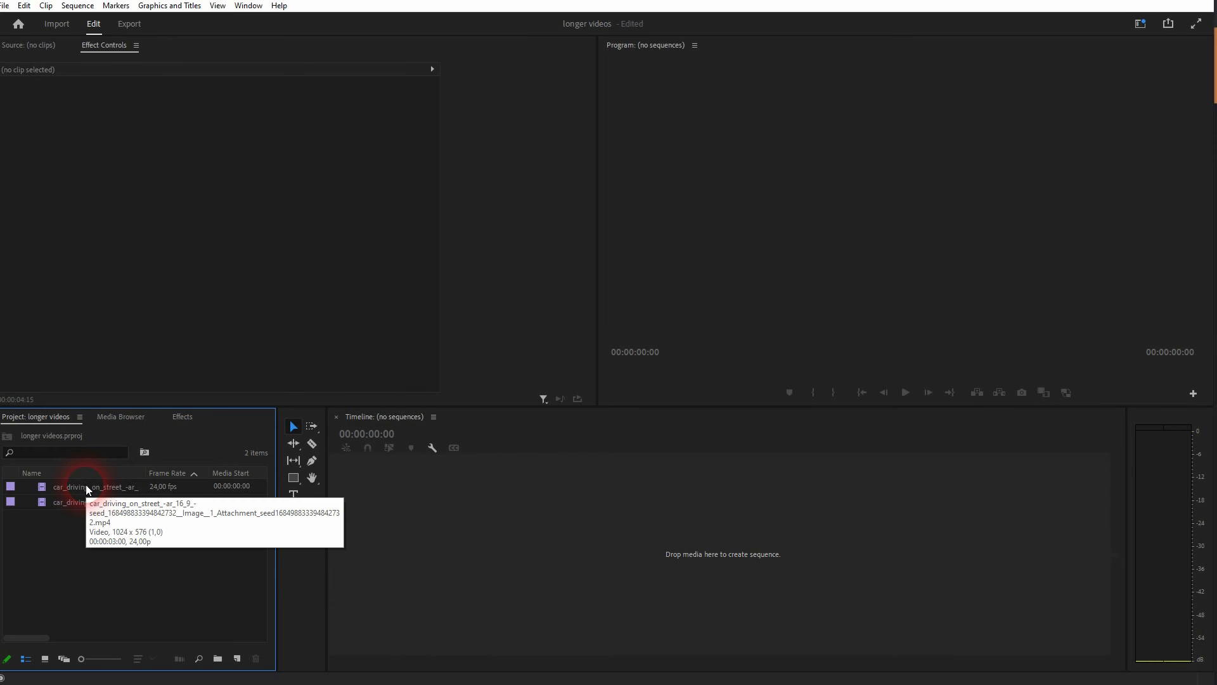
Drag both car clips into a new sequence and scrub the timeline around the cut to check the join
left_click_drag(95, 487, 621, 544)
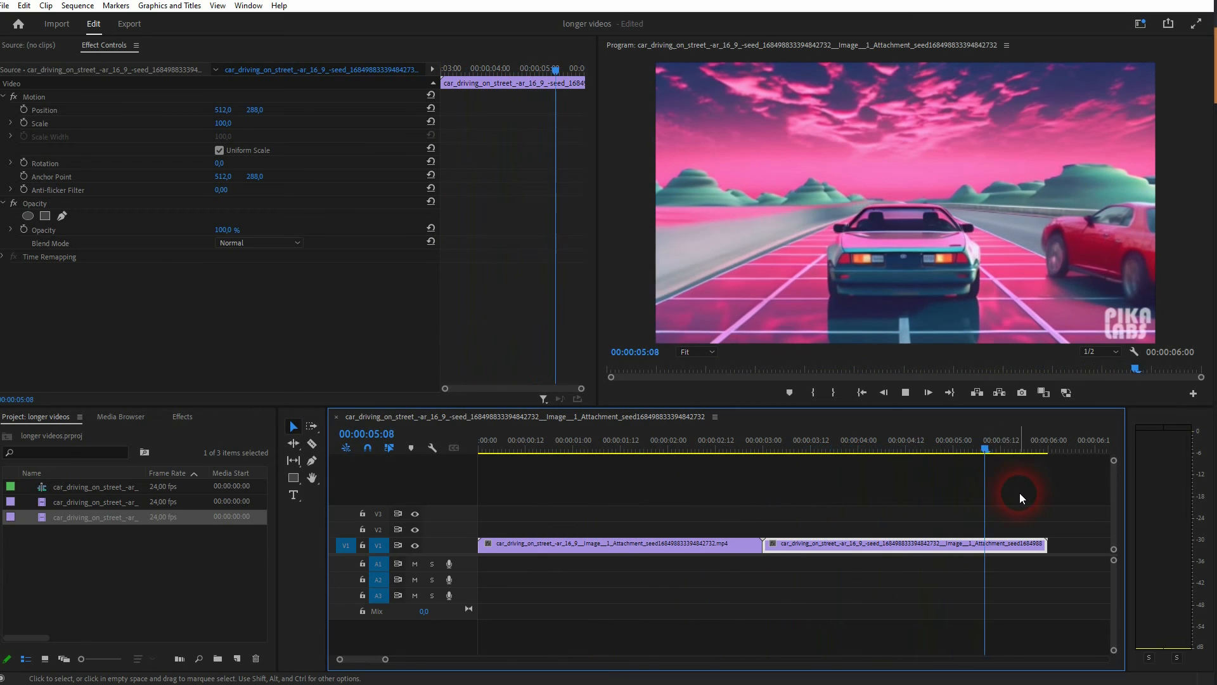
left_click(829, 462)
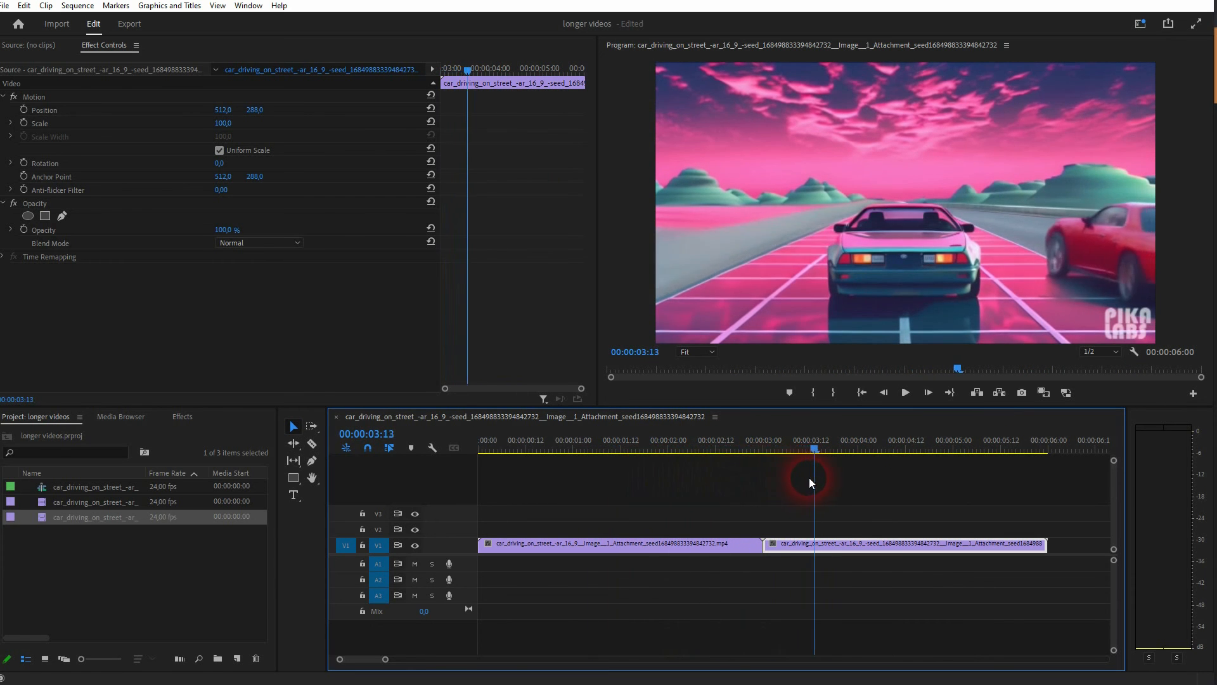
left_click(944, 450)
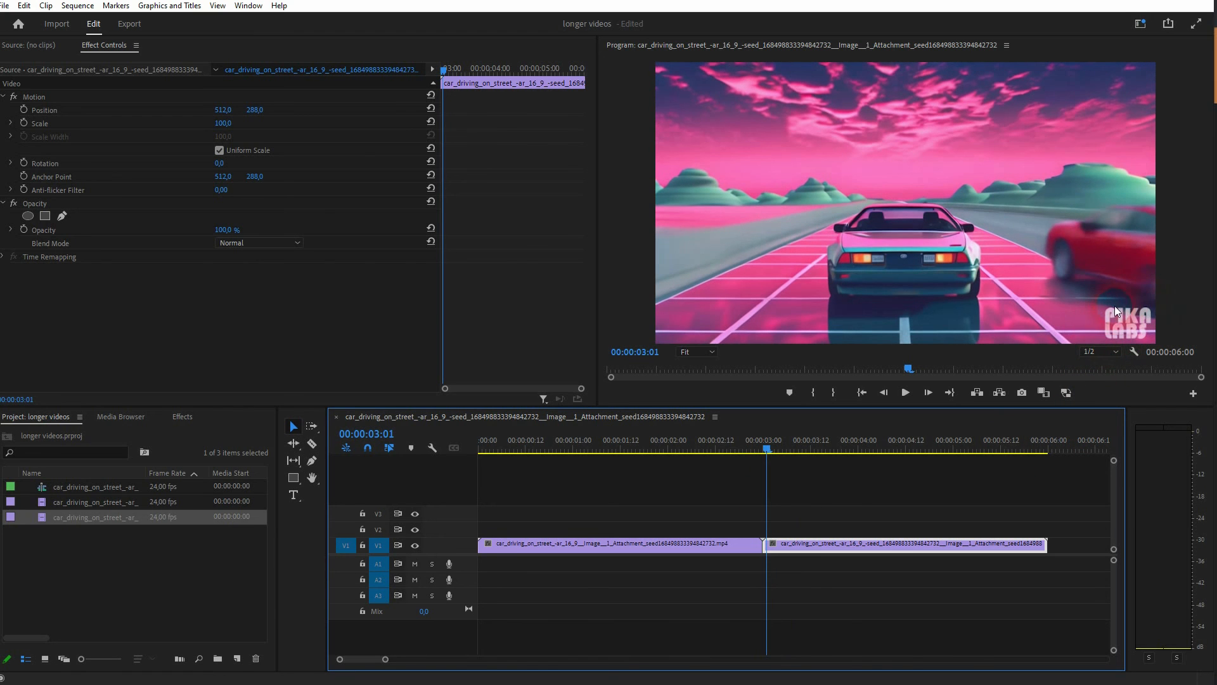
left_click(756, 450)
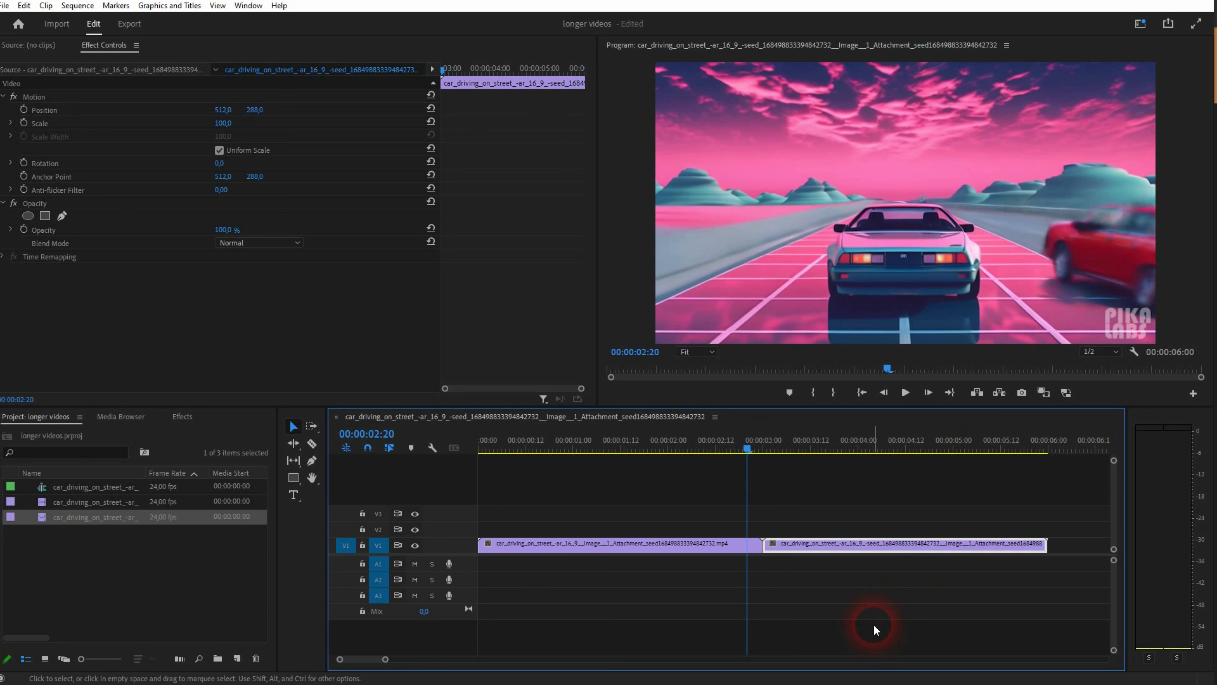
mouse_move(935, 624)
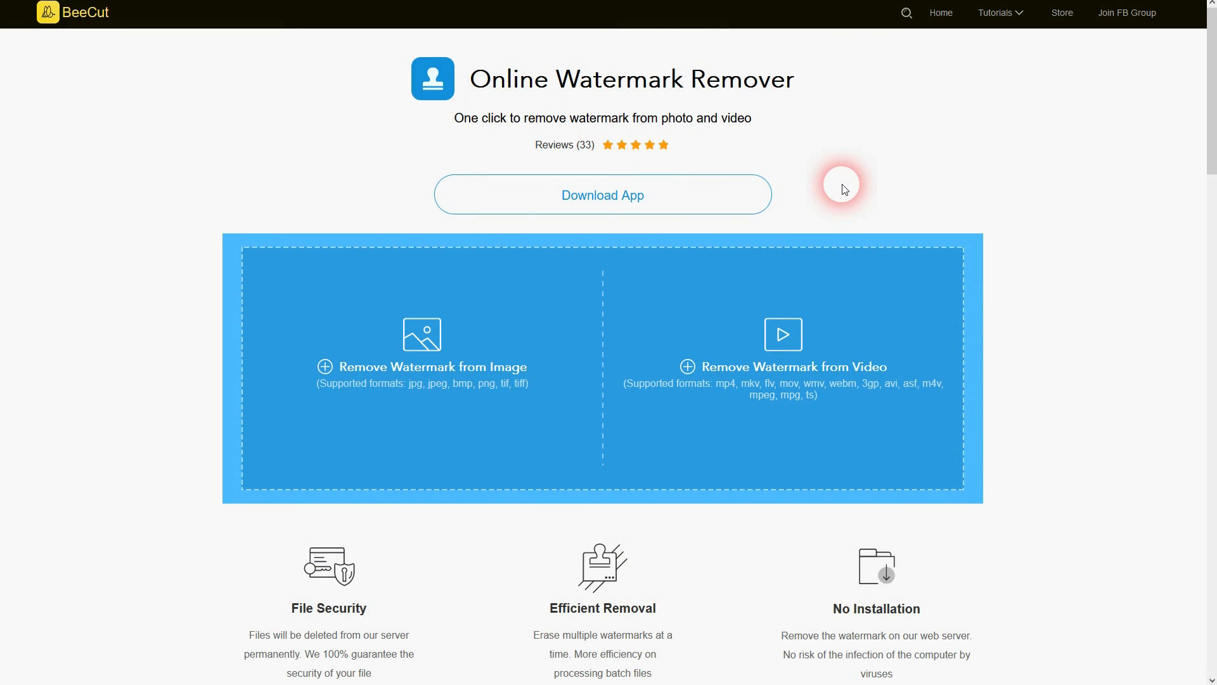
mouse_move(862, 172)
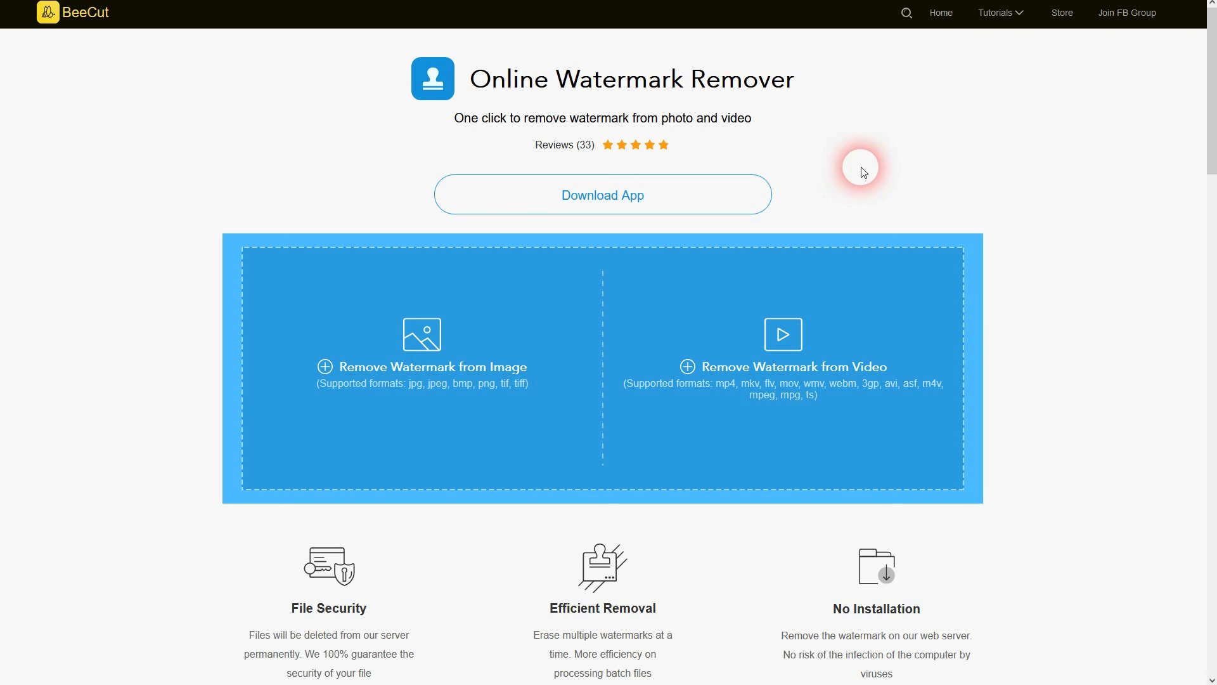